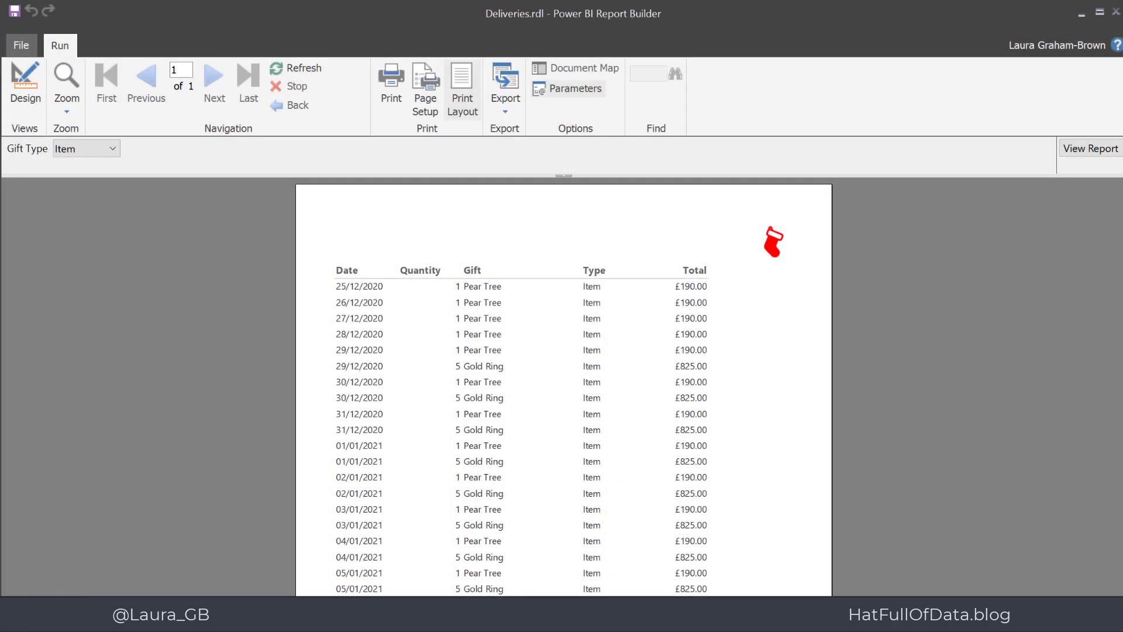
mouse_move(253, 492)
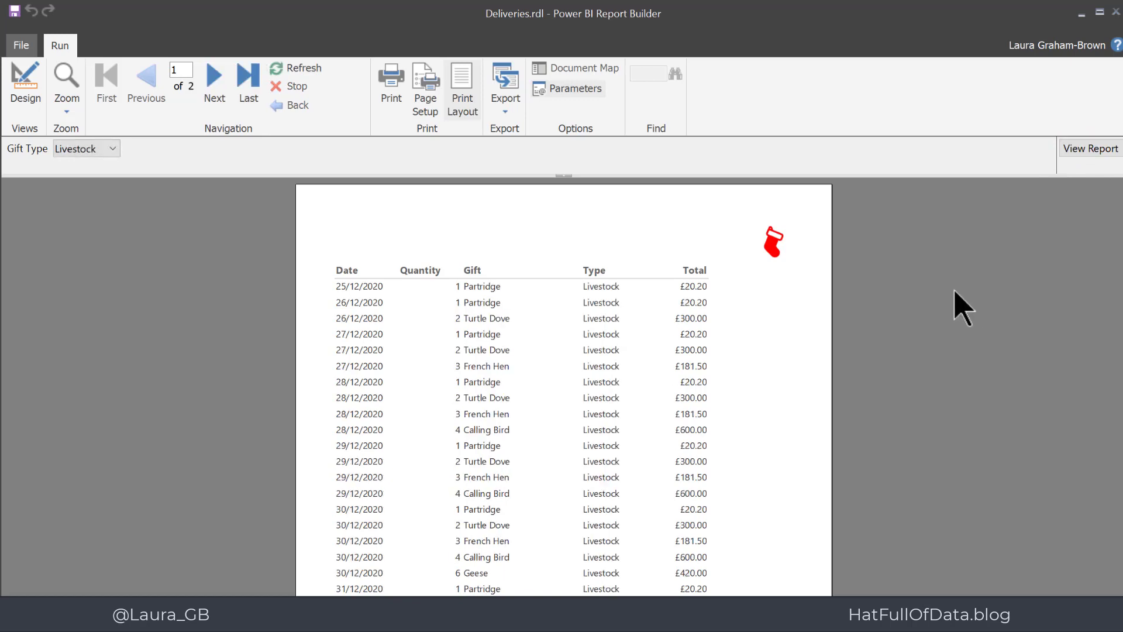
- Preview the Deliveries report filtered to the Livestock gift type
click(84, 149)
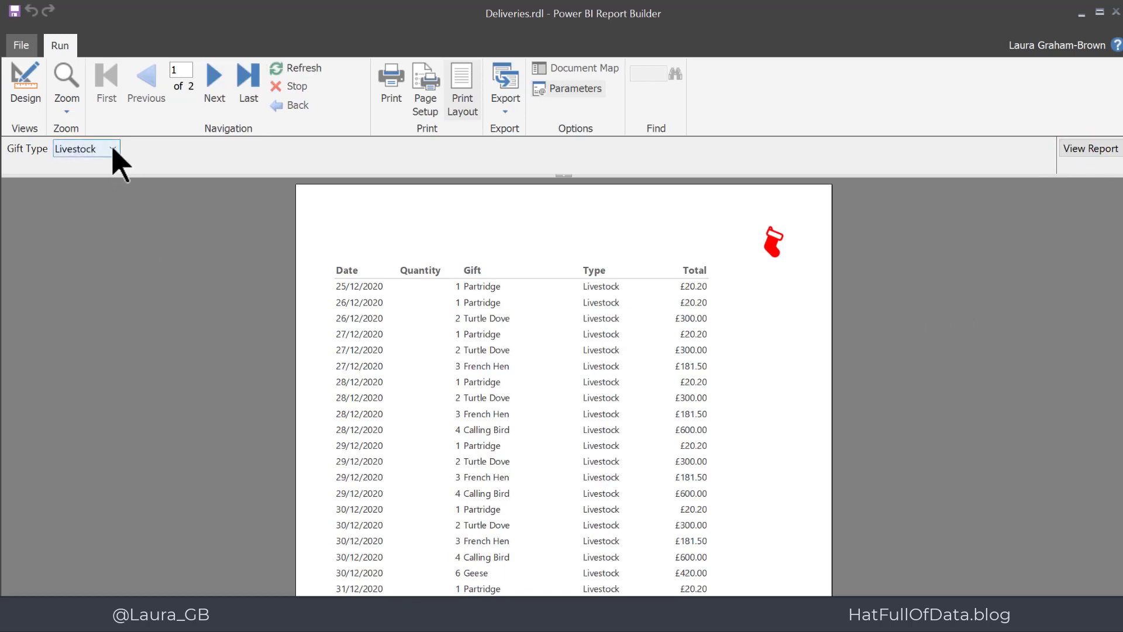
click(112, 149)
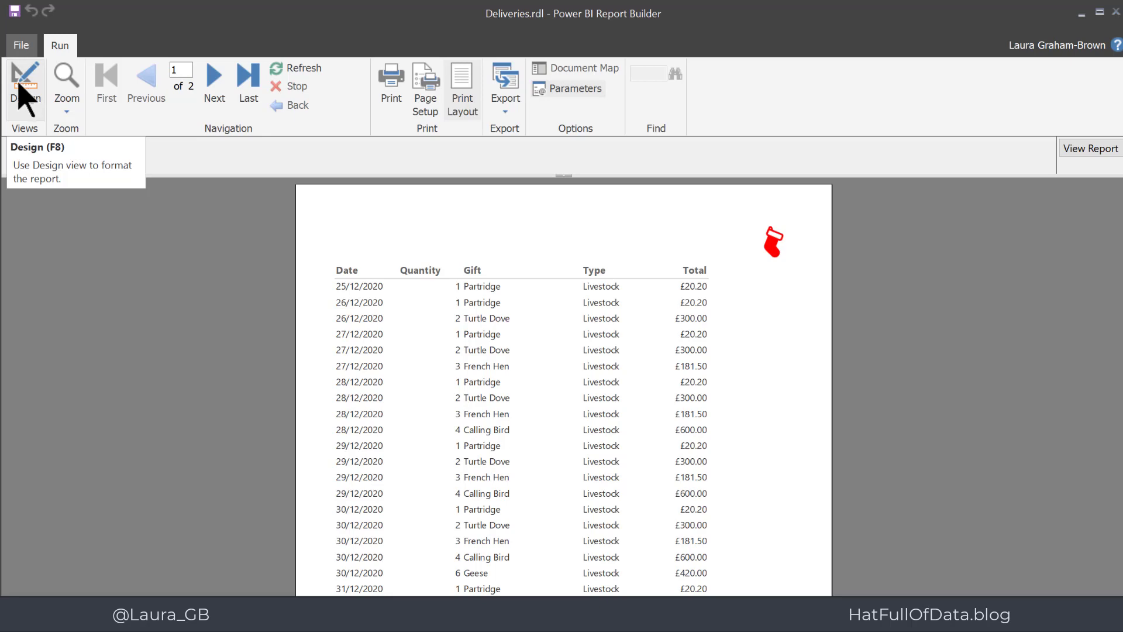
- Return to design view and bring up the GiftTypes dataset's context actions
click(26, 81)
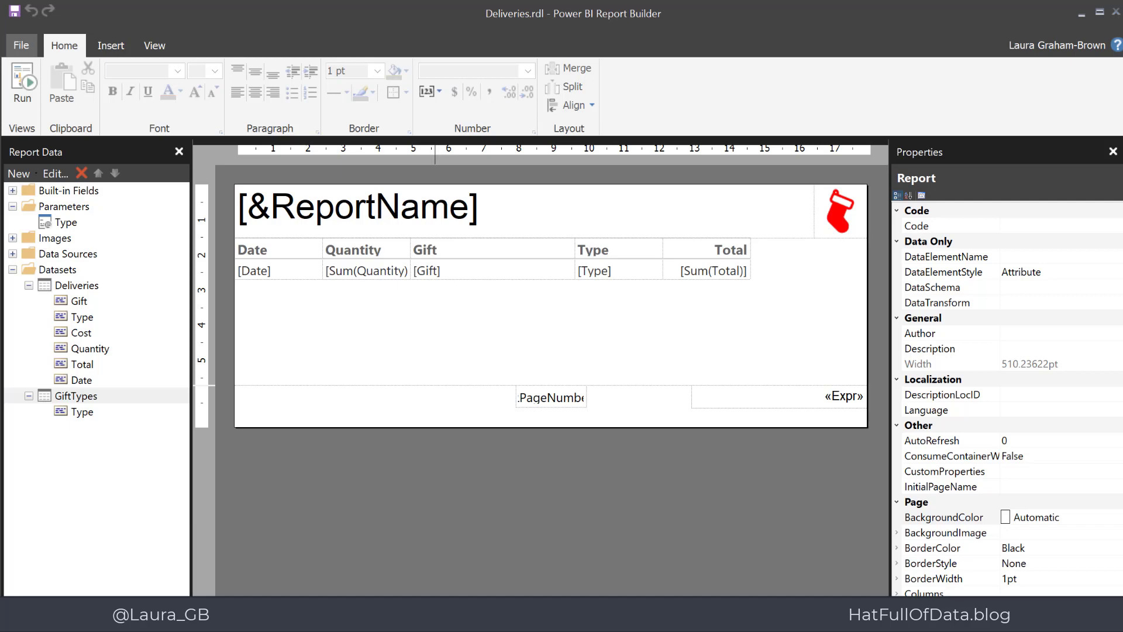
mouse_move(124, 439)
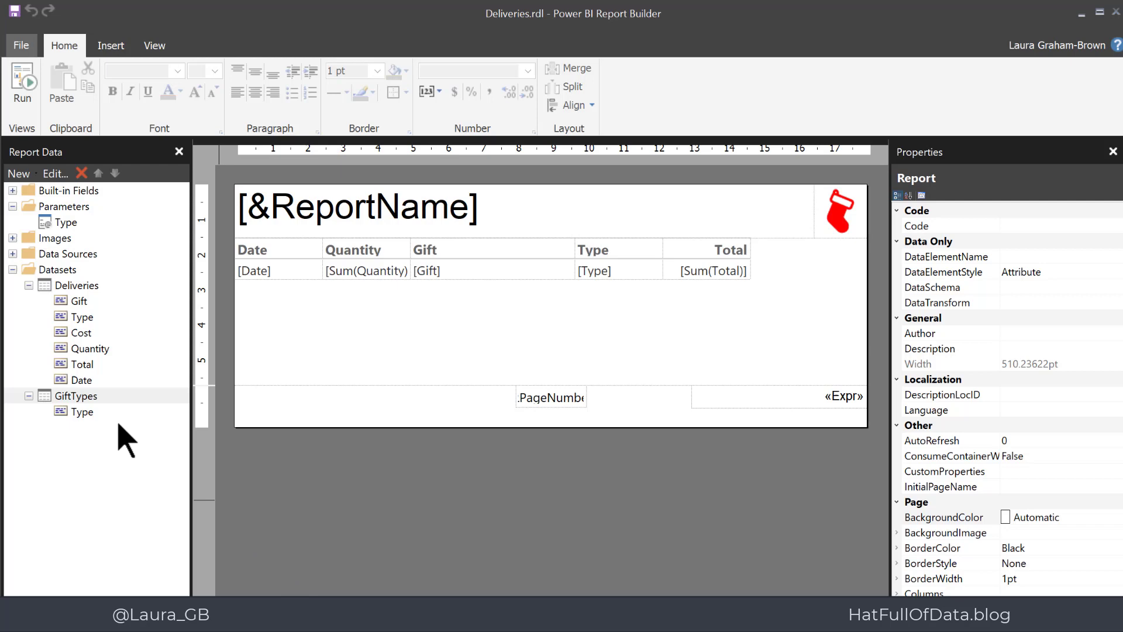
right_click(75, 395)
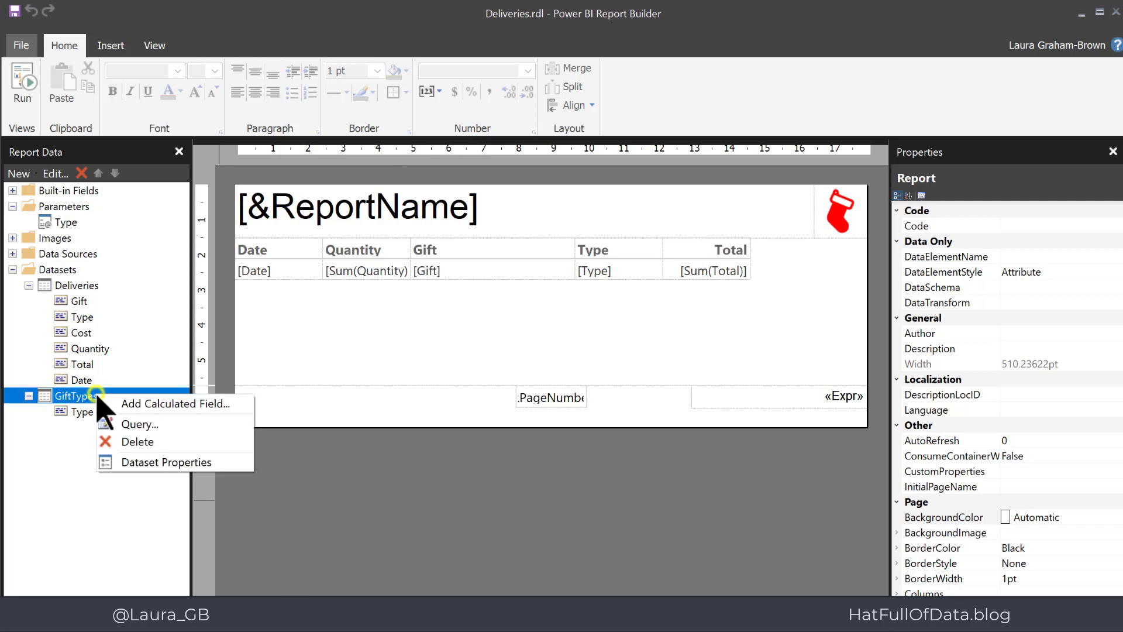
mouse_move(142, 424)
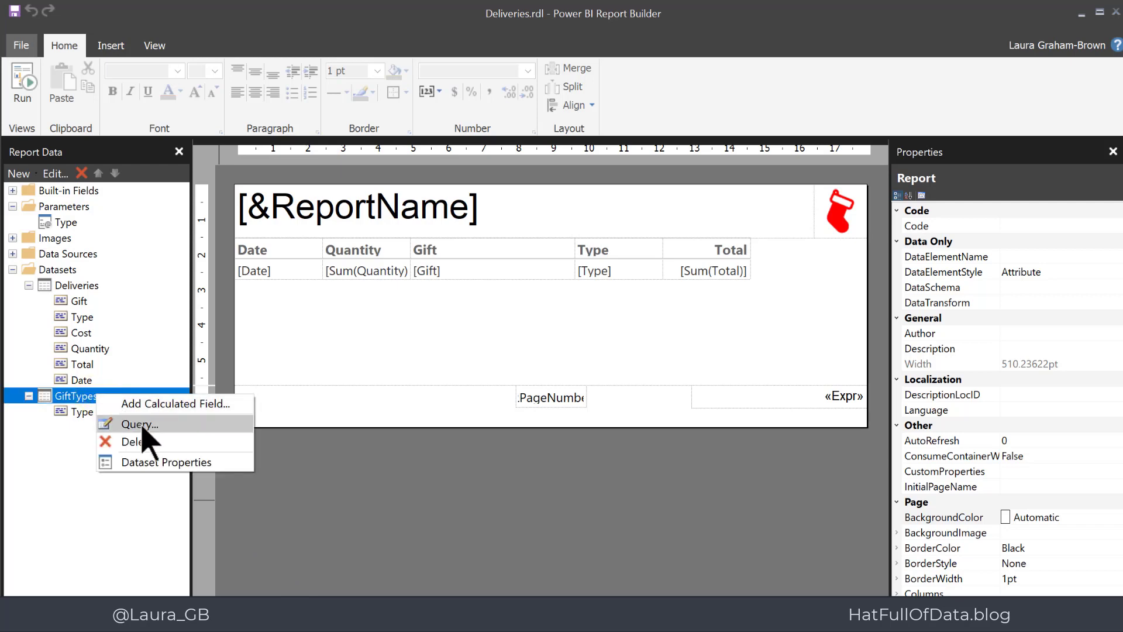
- Open the GiftTypes query in the Query Designer with an enlarged, editable text area
click(140, 423)
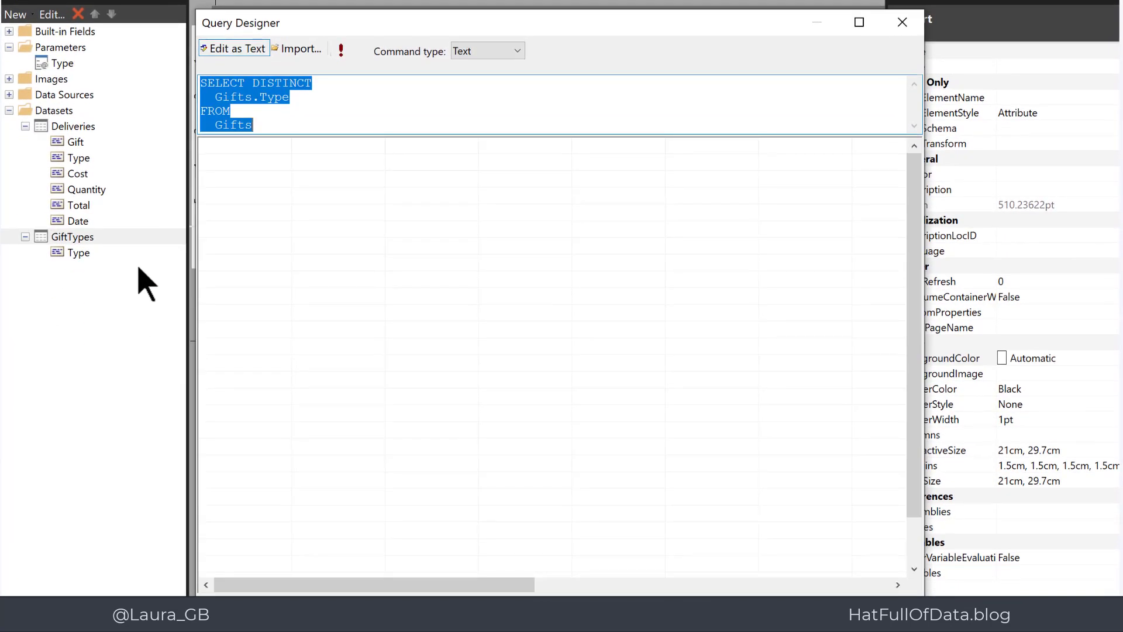
mouse_move(330, 158)
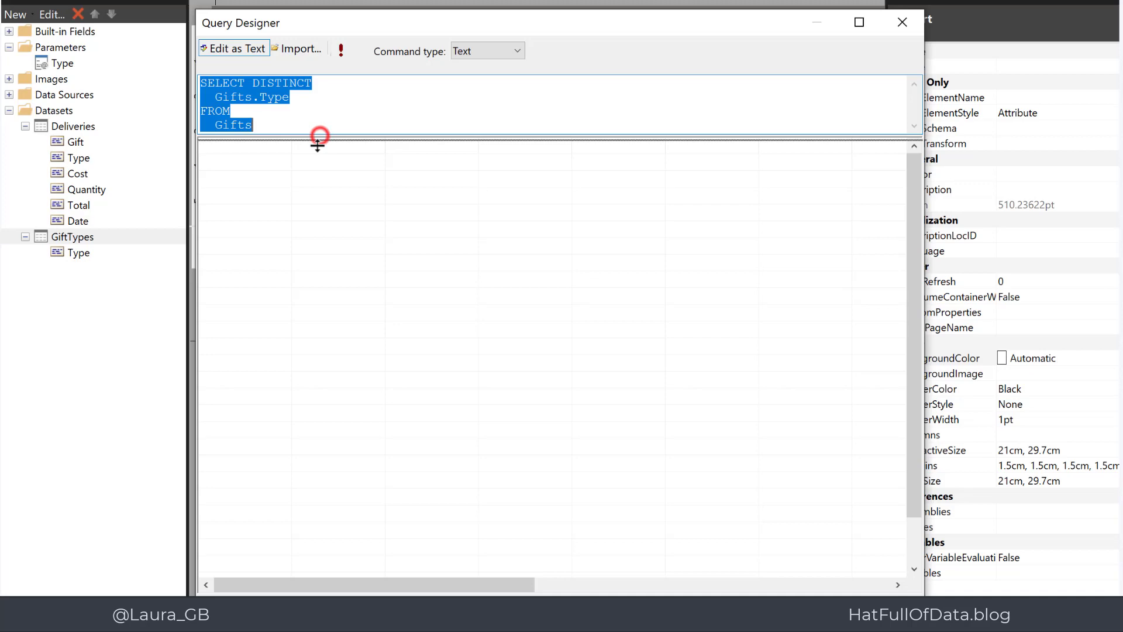
drag(317, 139, 317, 269)
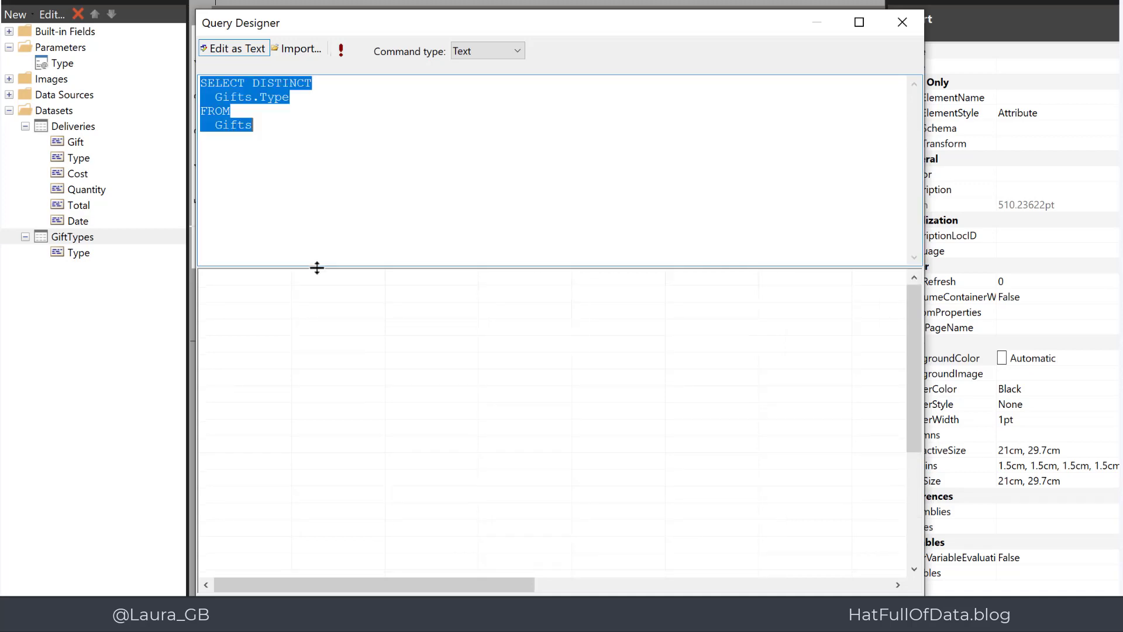
click(280, 124)
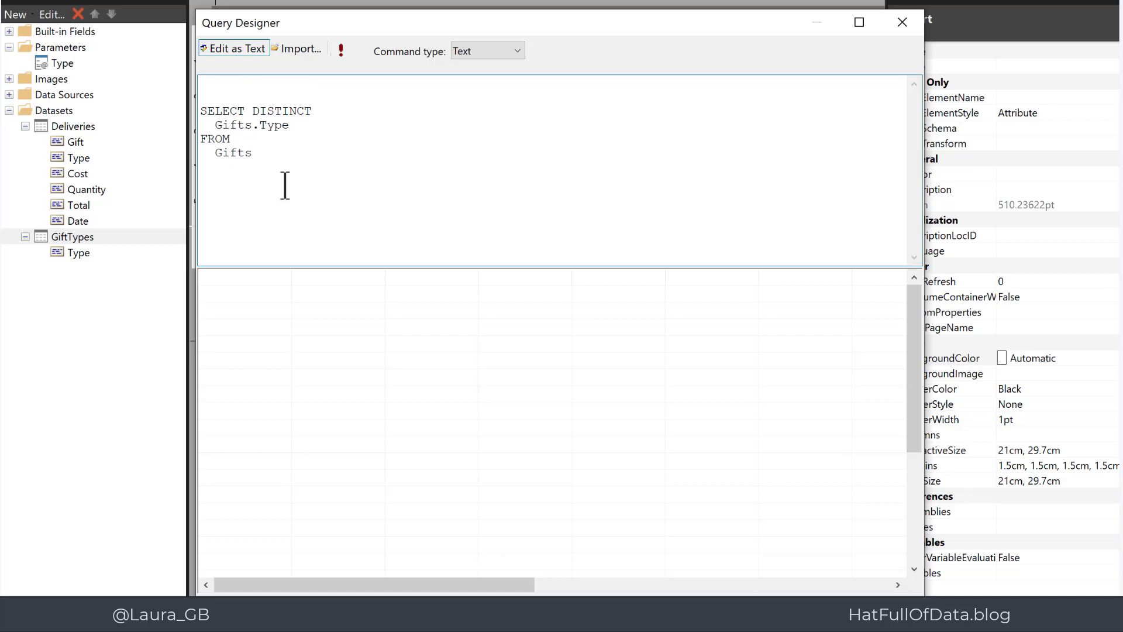
- Prefix the GiftTypes query with SELECT 'All' as Type UNION above the distinct types
text(SEL)
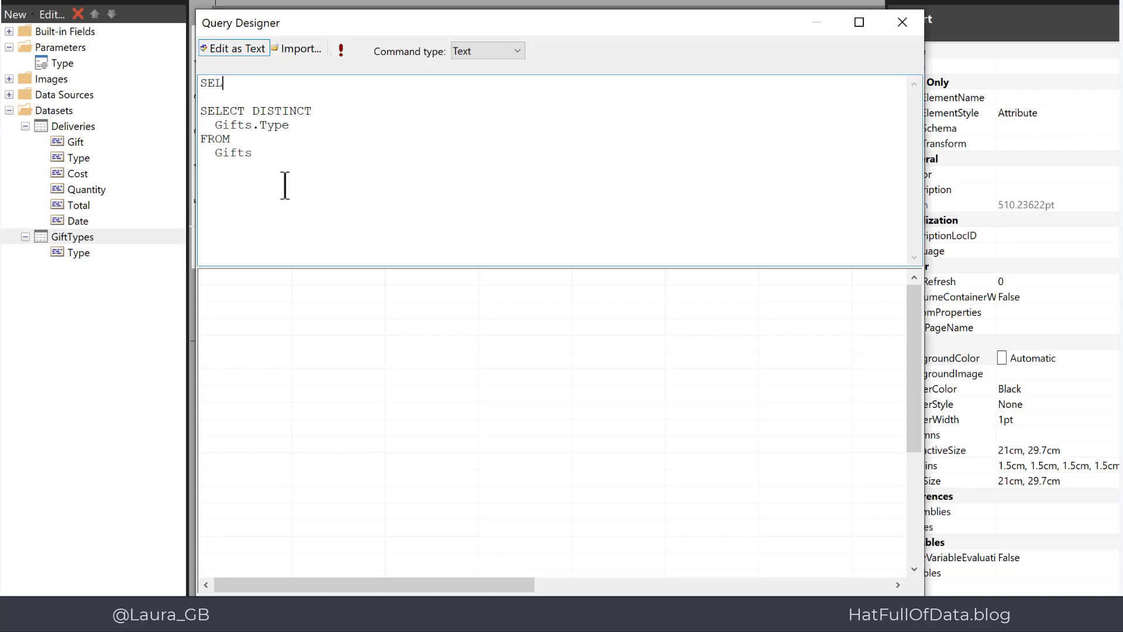
text(ECT)
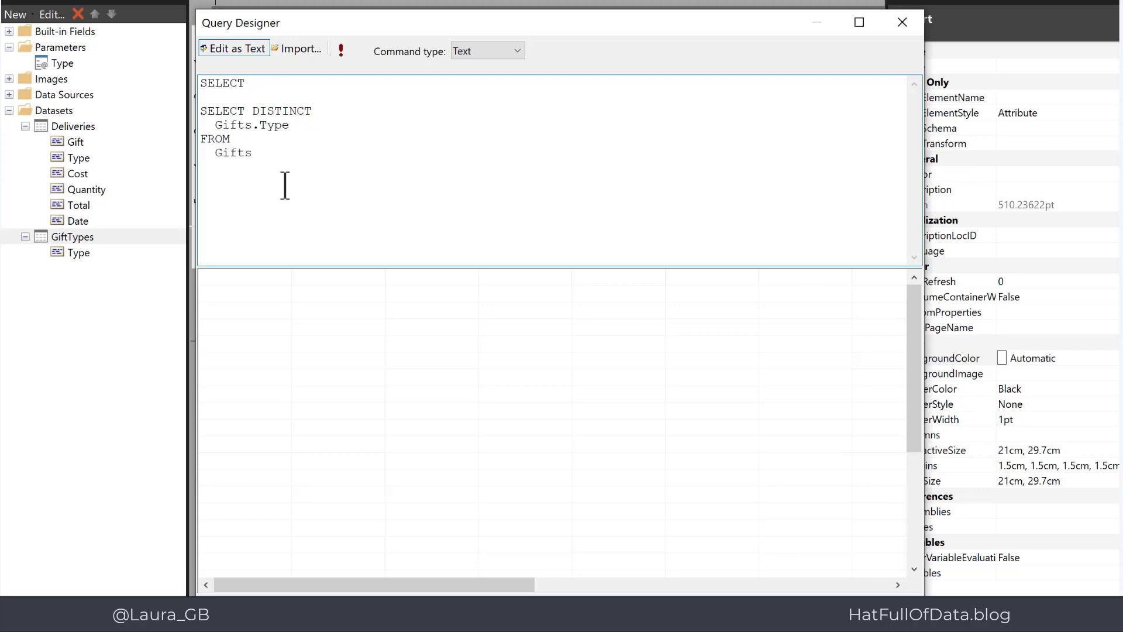
text('All)
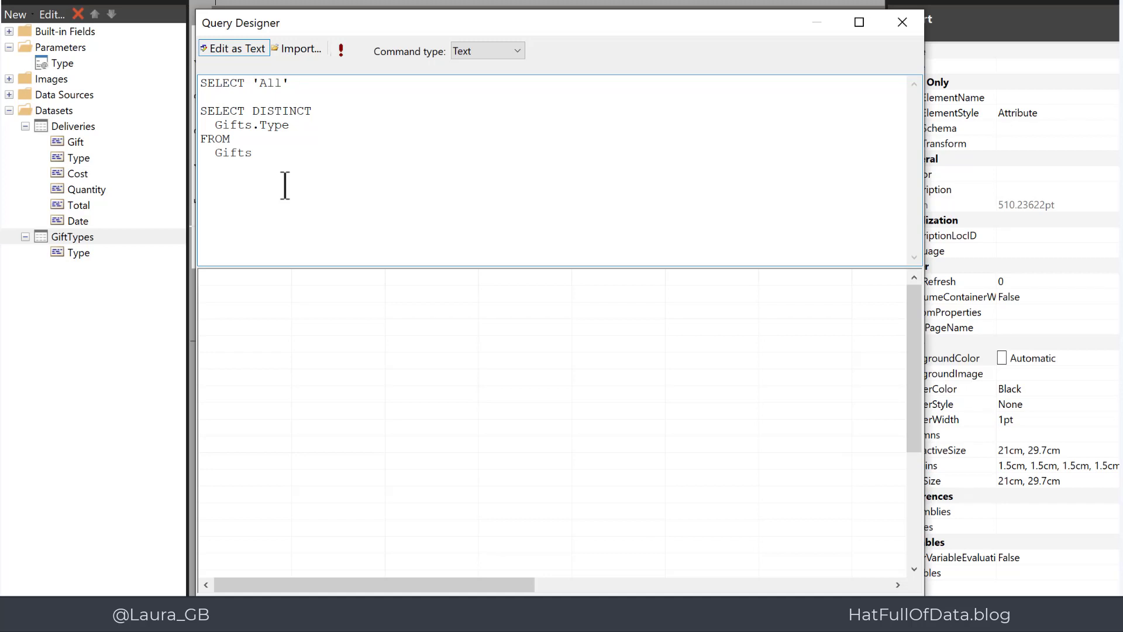
text(as Type)
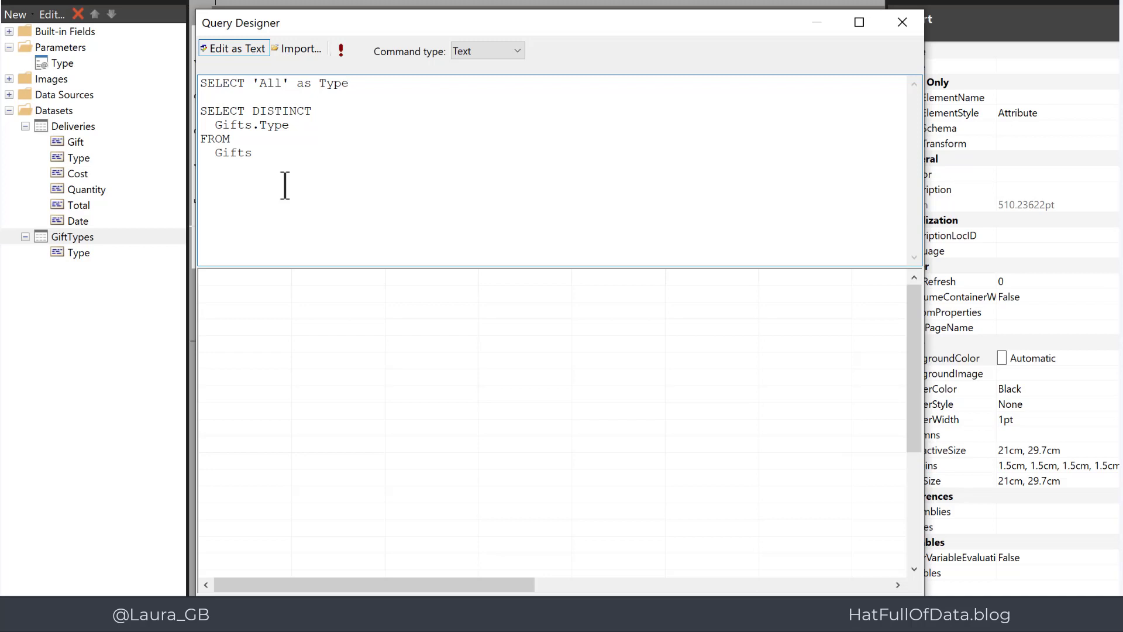
key(enter)
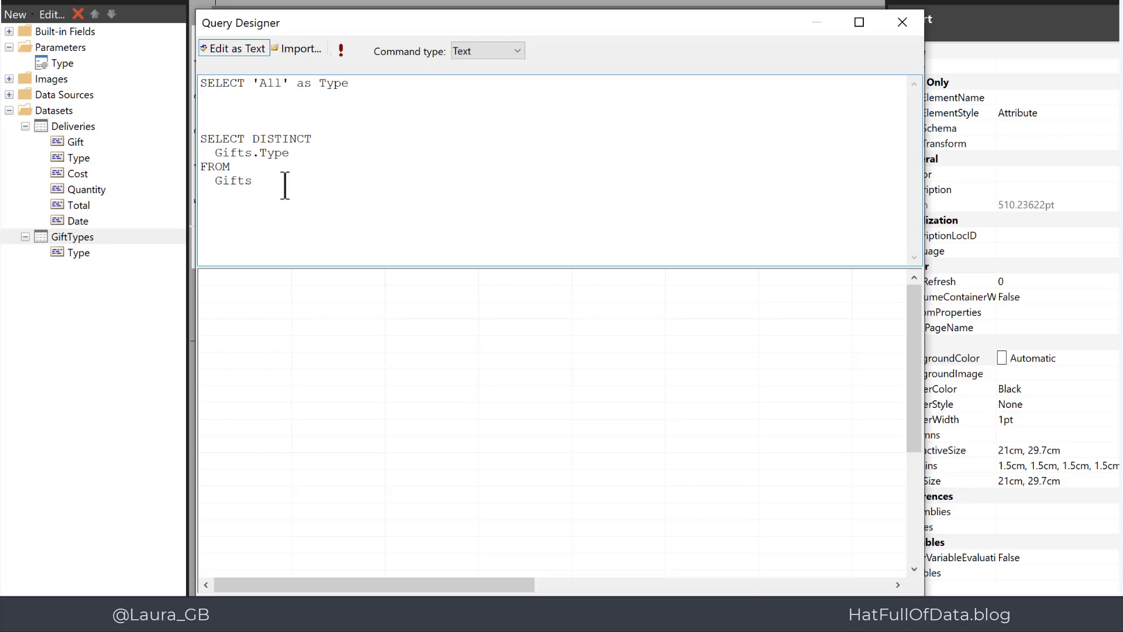
text(UNION)
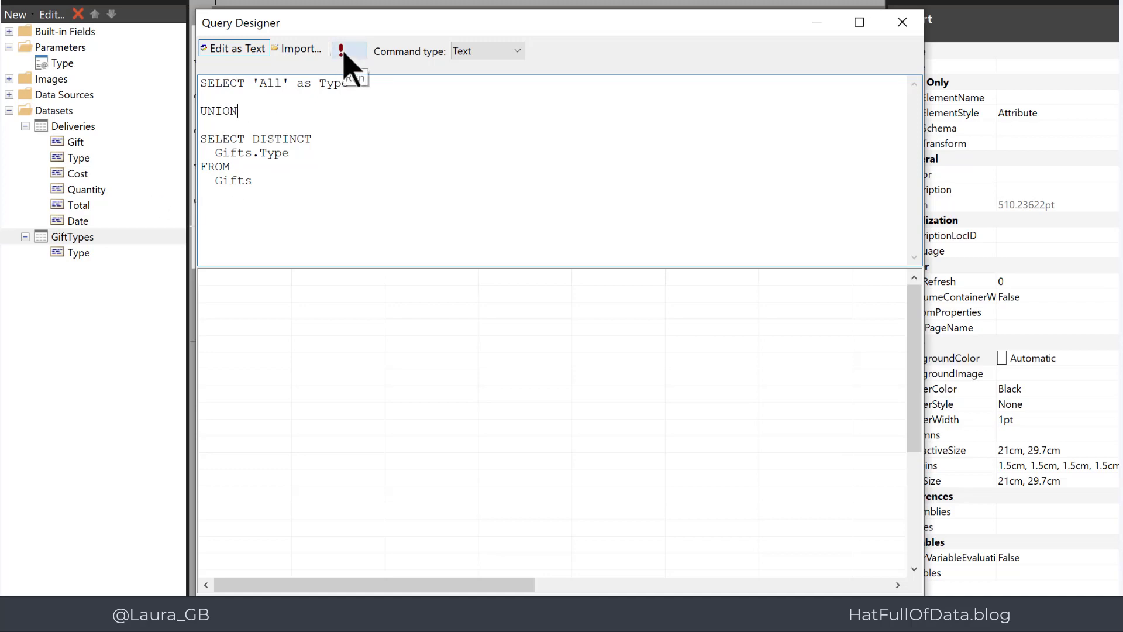
- Run the query to see All, Item, Livestock and People, then accept the change
click(350, 50)
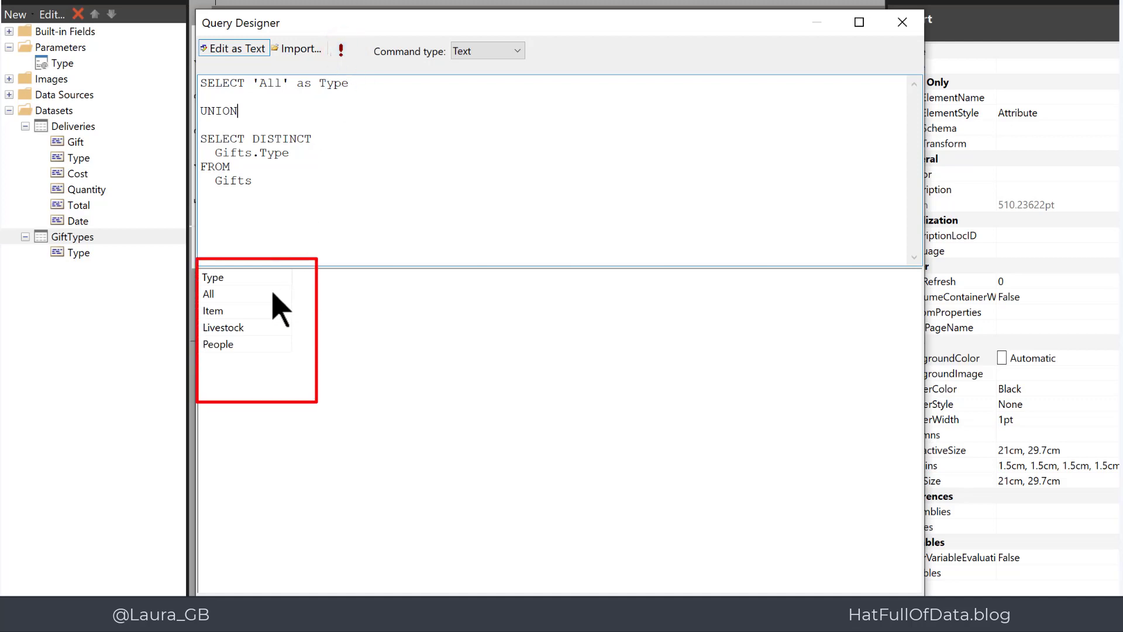
mouse_move(276, 334)
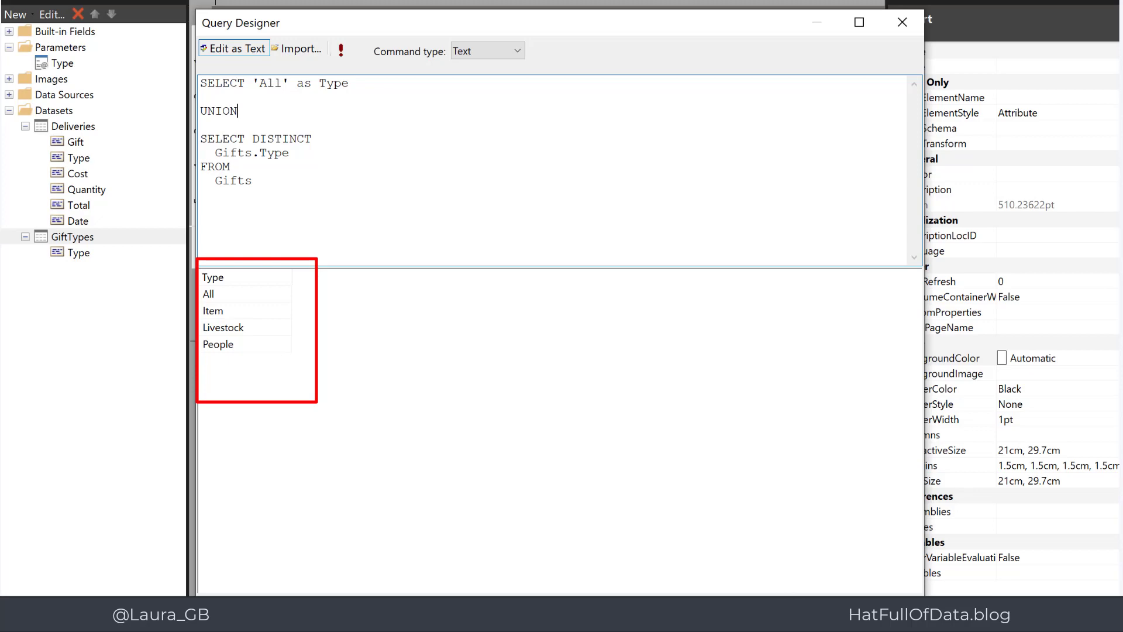
click(902, 22)
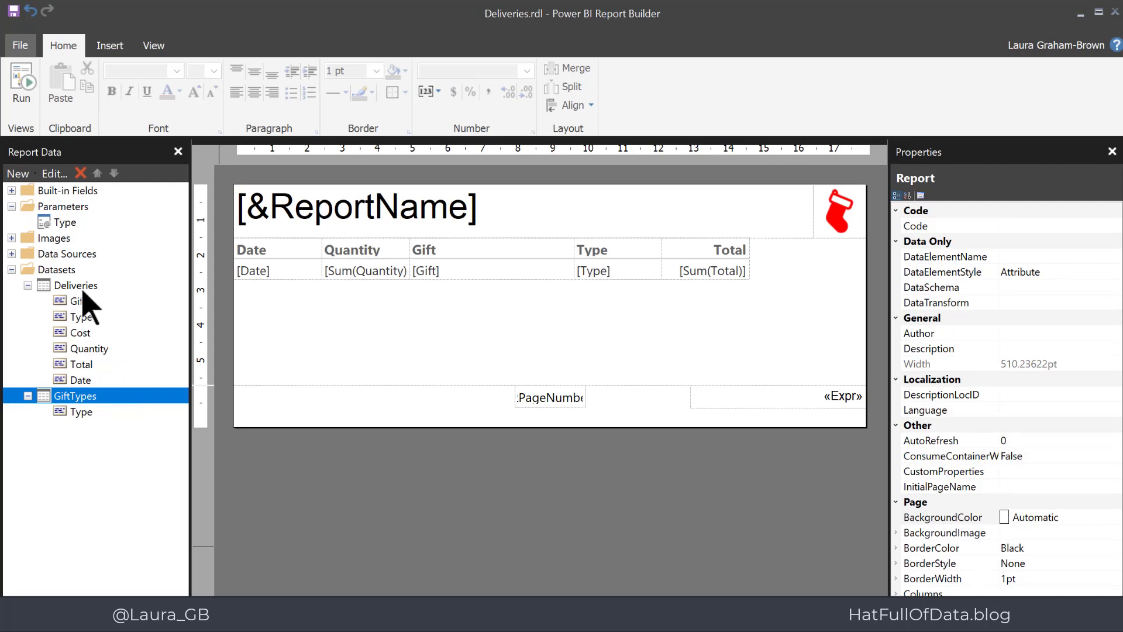
- Open the Deliveries dataset's query in the Query Designer
click(75, 286)
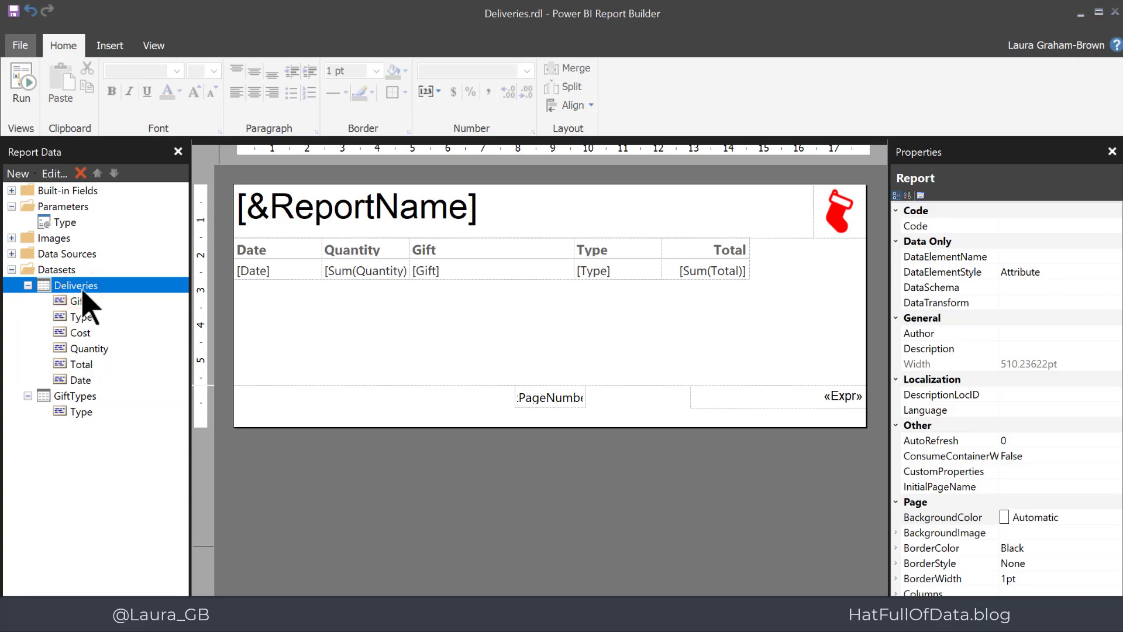
right_click(74, 284)
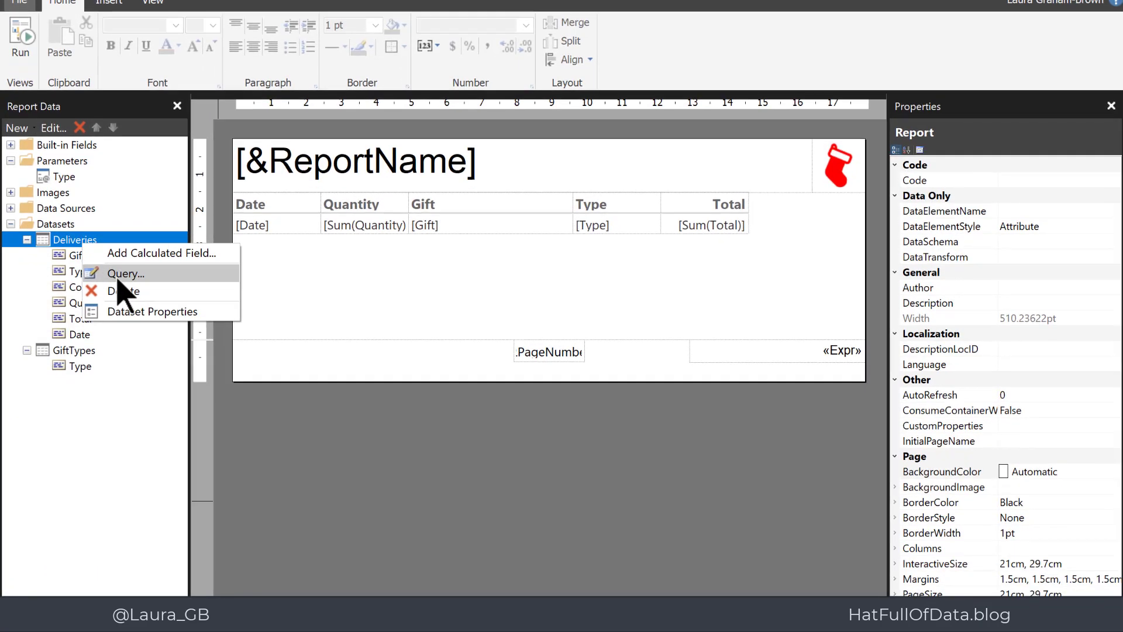
click(125, 274)
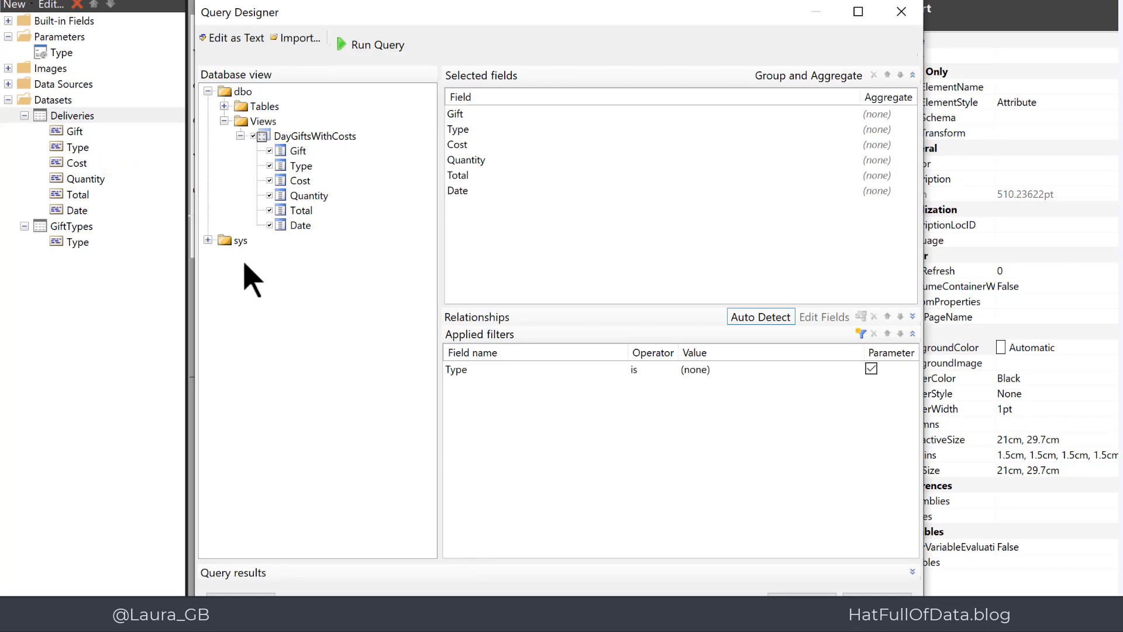
mouse_move(266, 290)
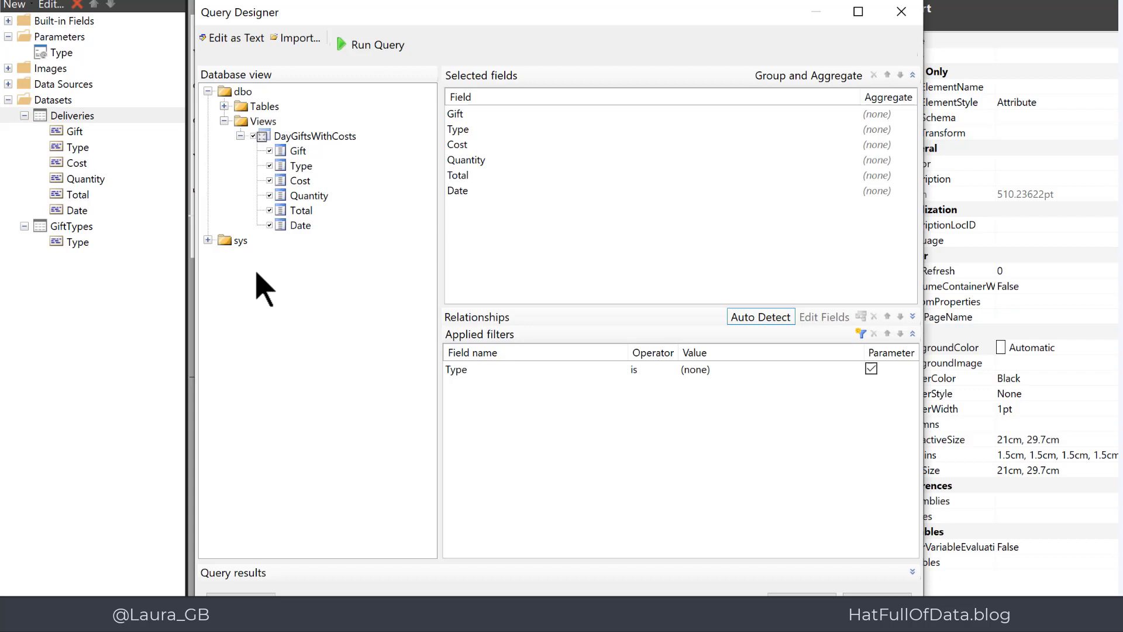
mouse_move(303, 166)
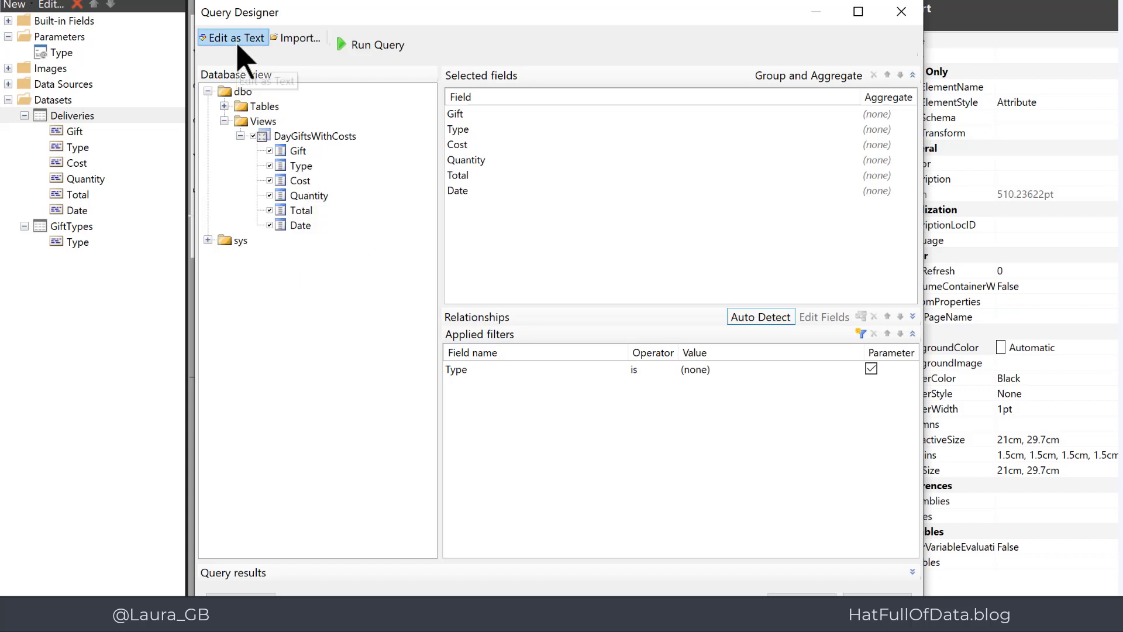
click(231, 38)
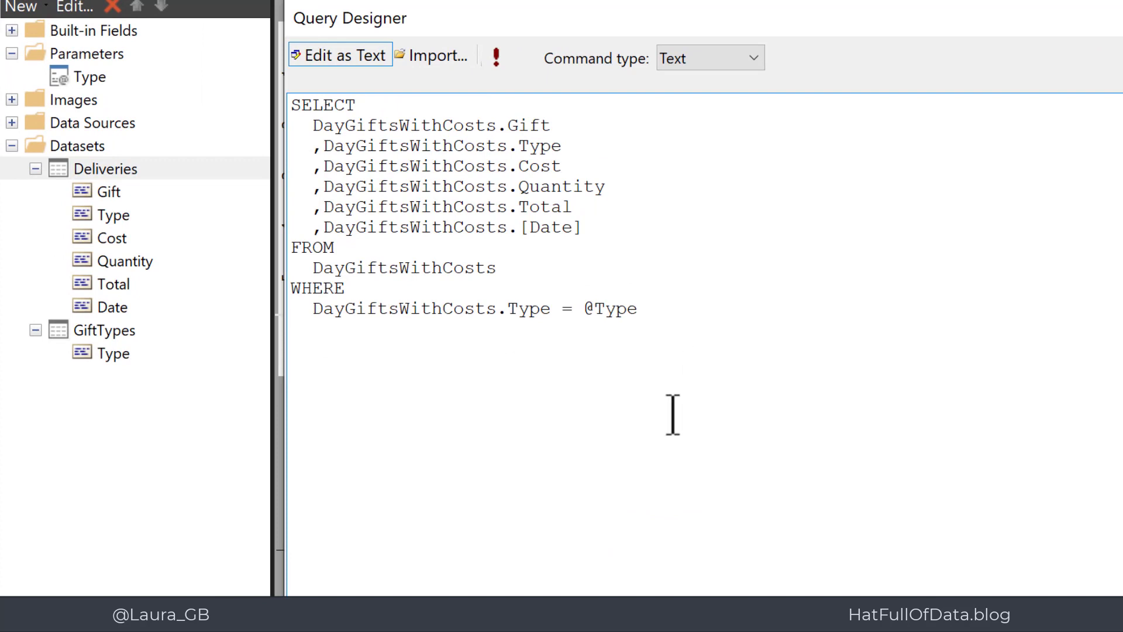
click(636, 308)
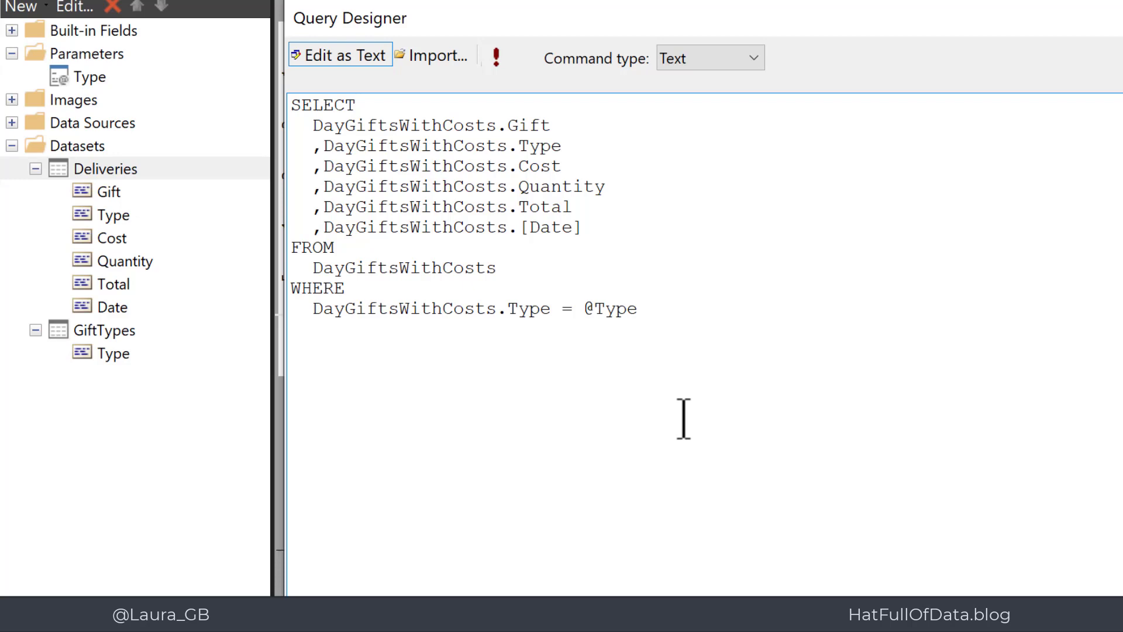
text(OR)
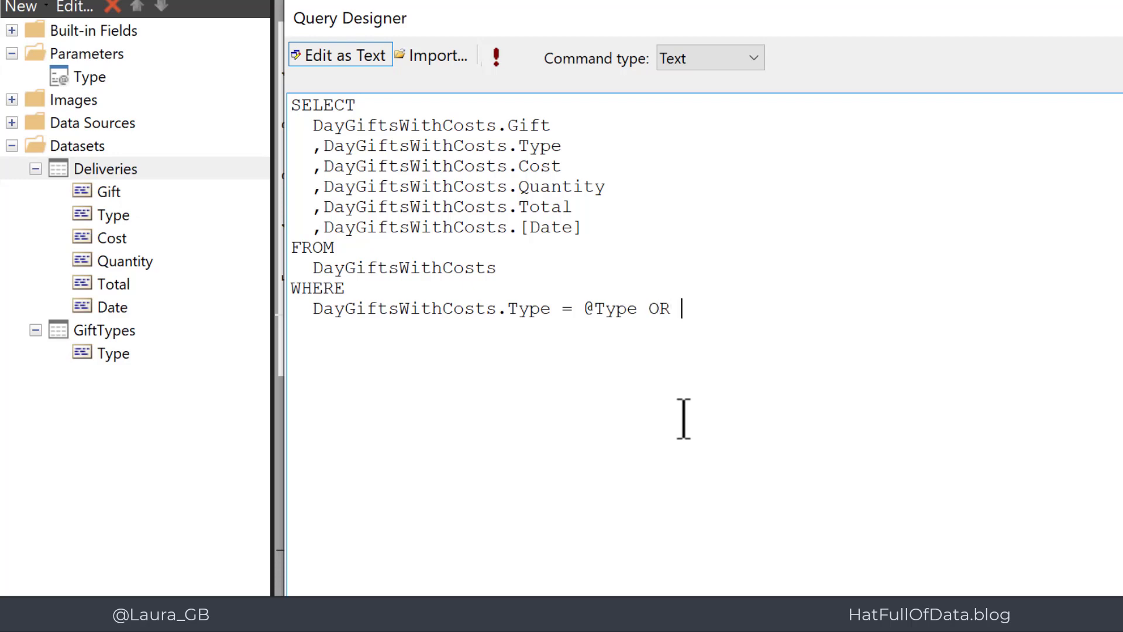
text(@Type)
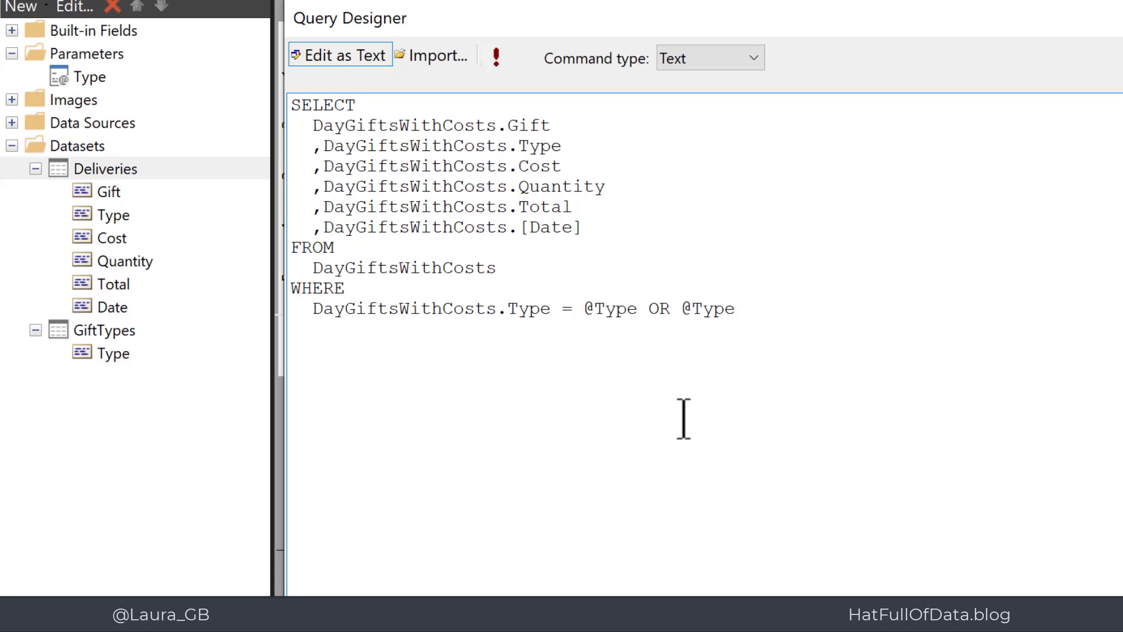
text(=)
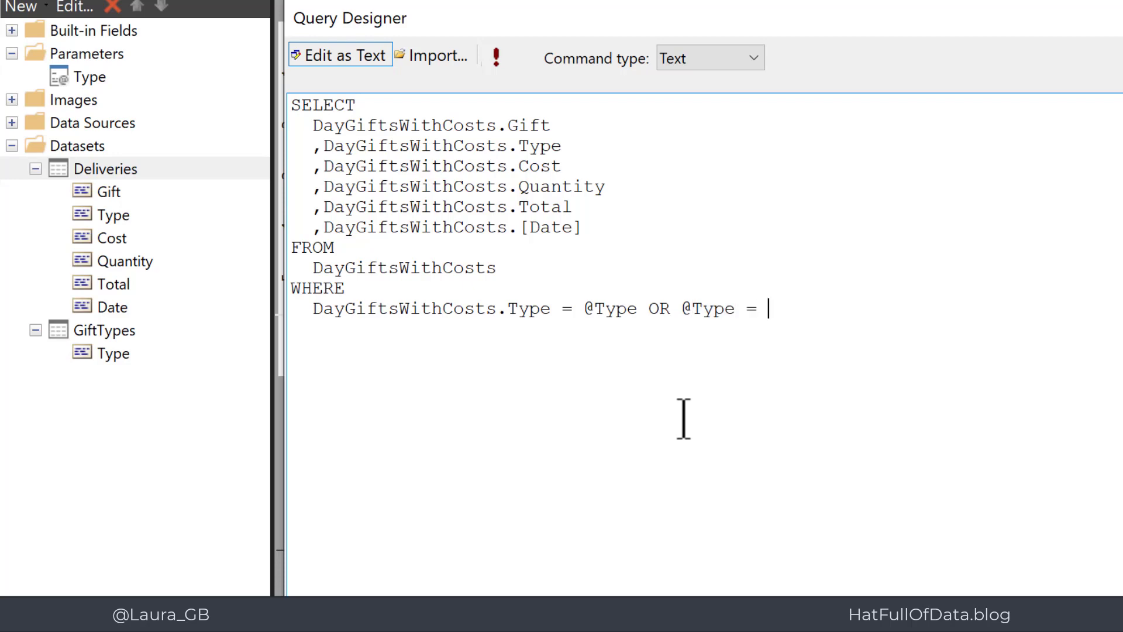
text('All)
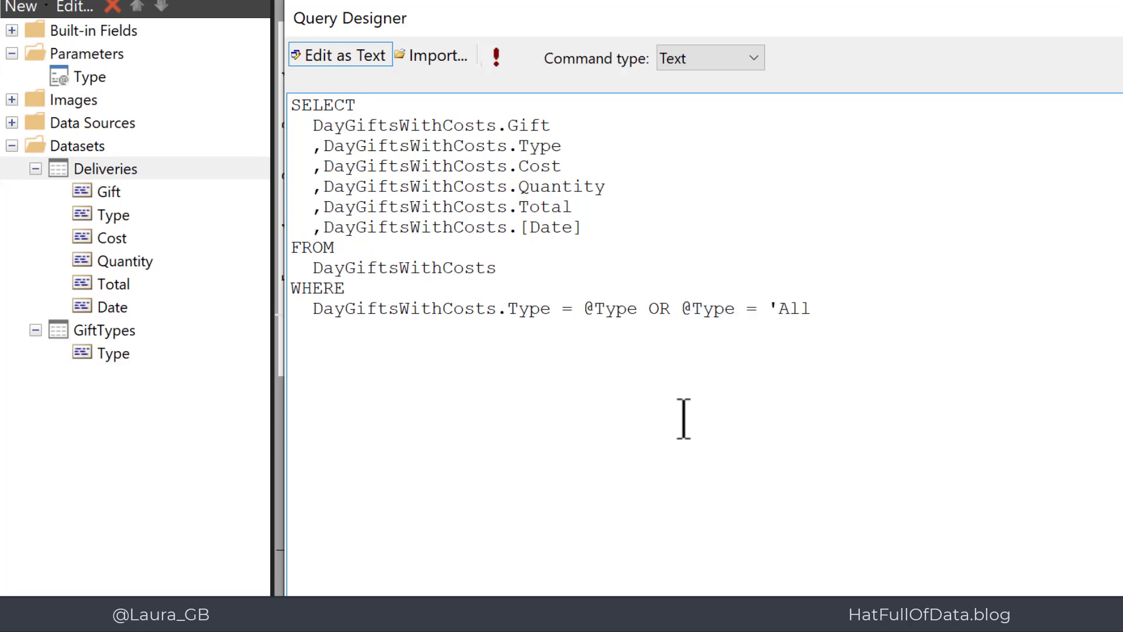
text(')
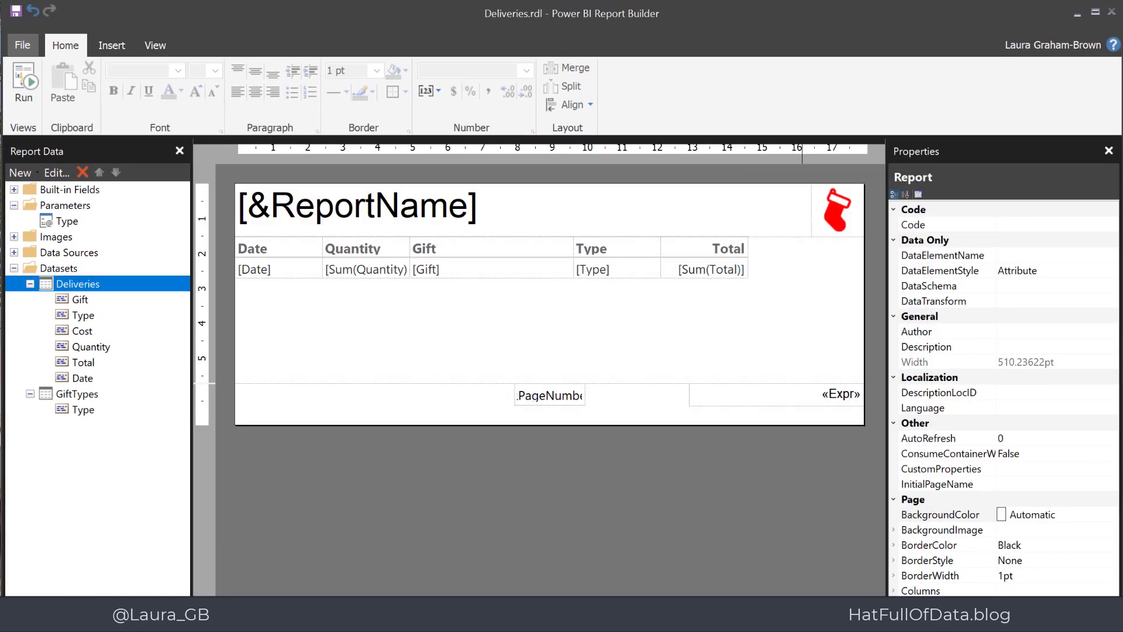
- Run the report with Gift Type set to All, listing every delivery
click(23, 78)
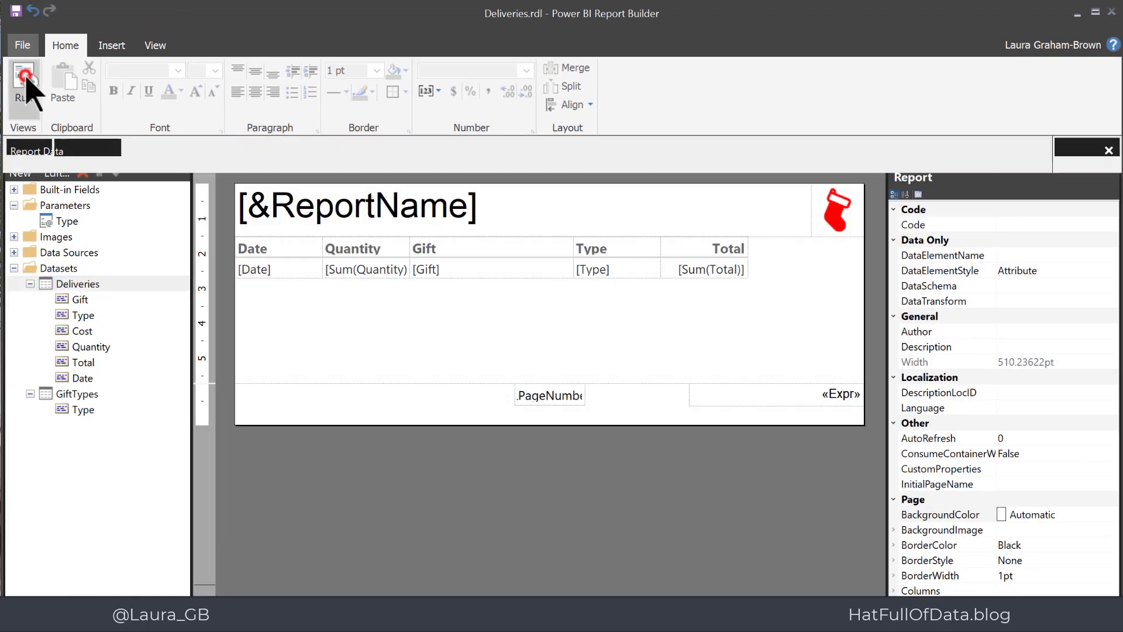
click(23, 78)
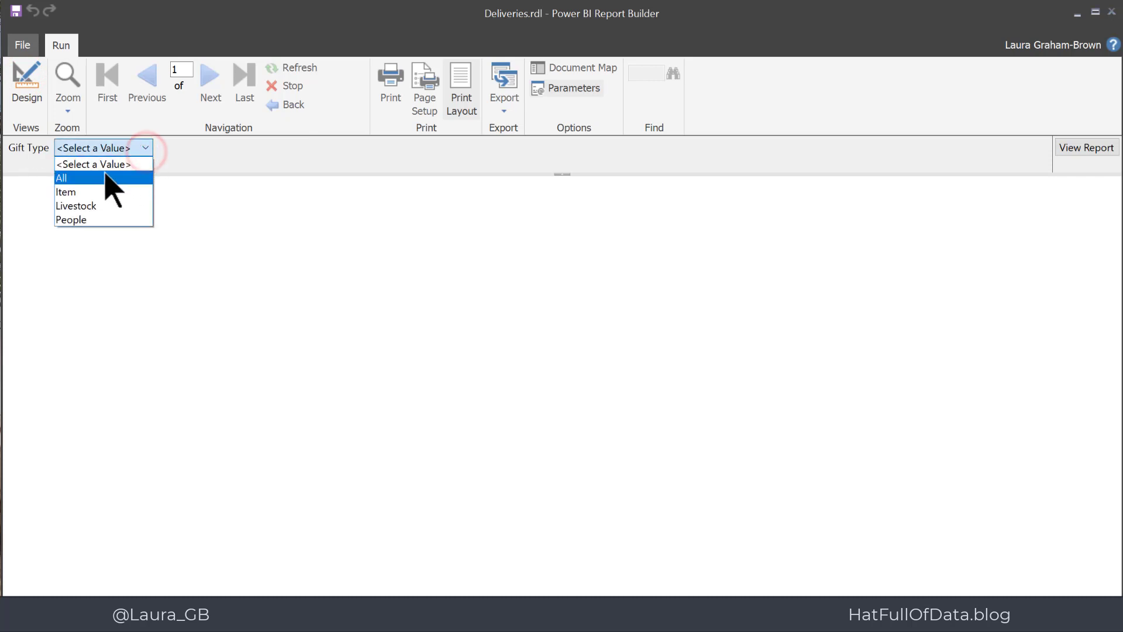
click(62, 178)
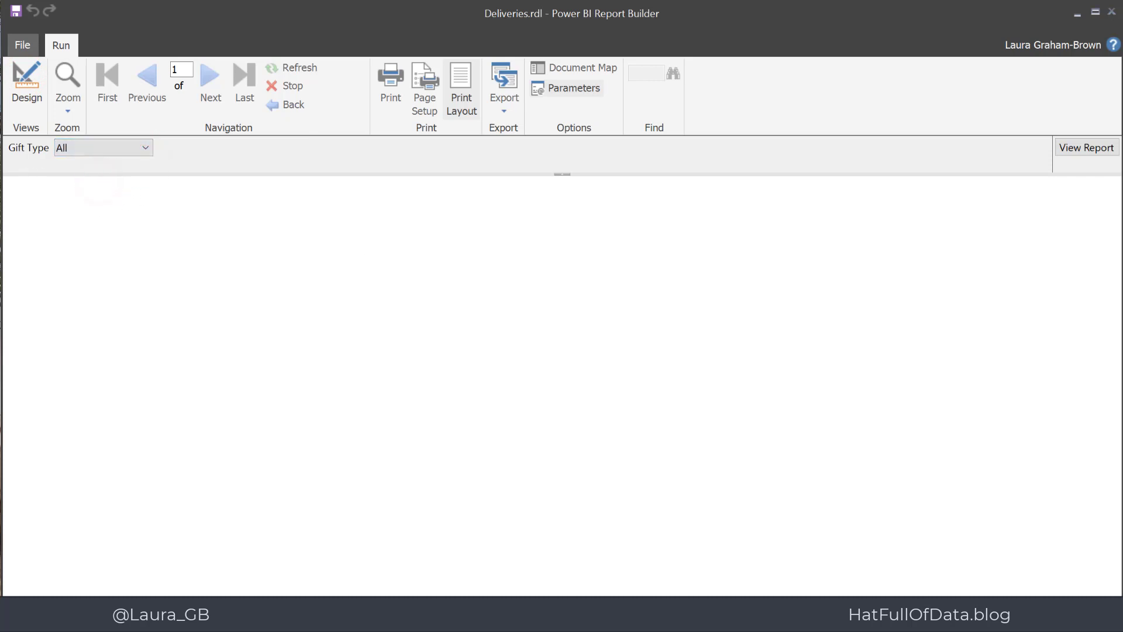
click(1085, 148)
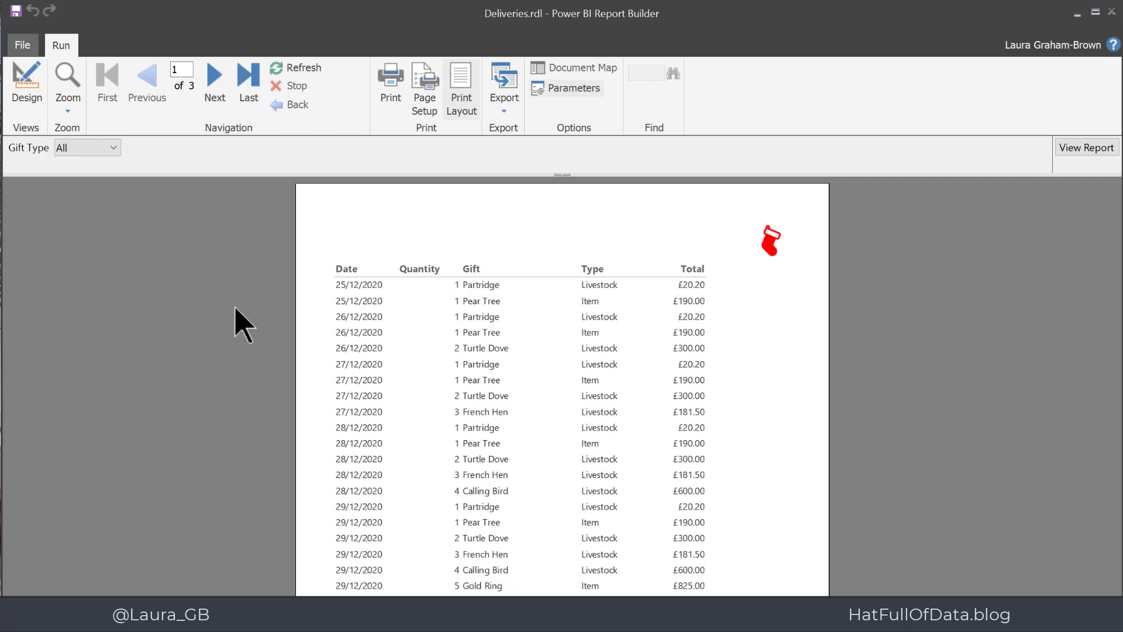
mouse_move(92, 179)
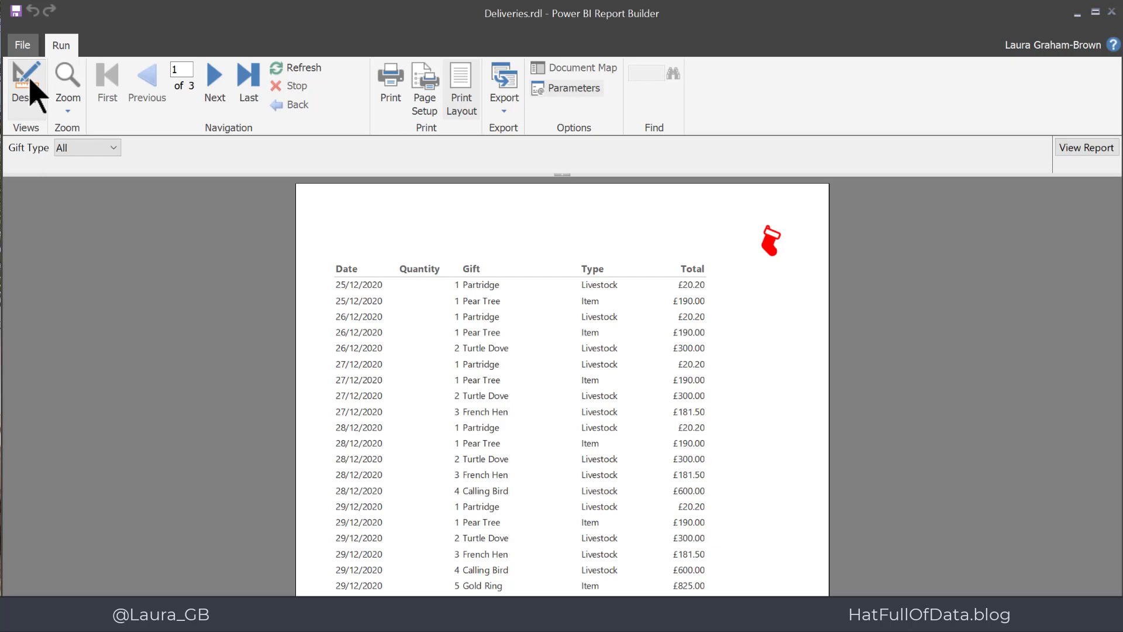
- Return to design and open the Type parameter's properties
click(26, 81)
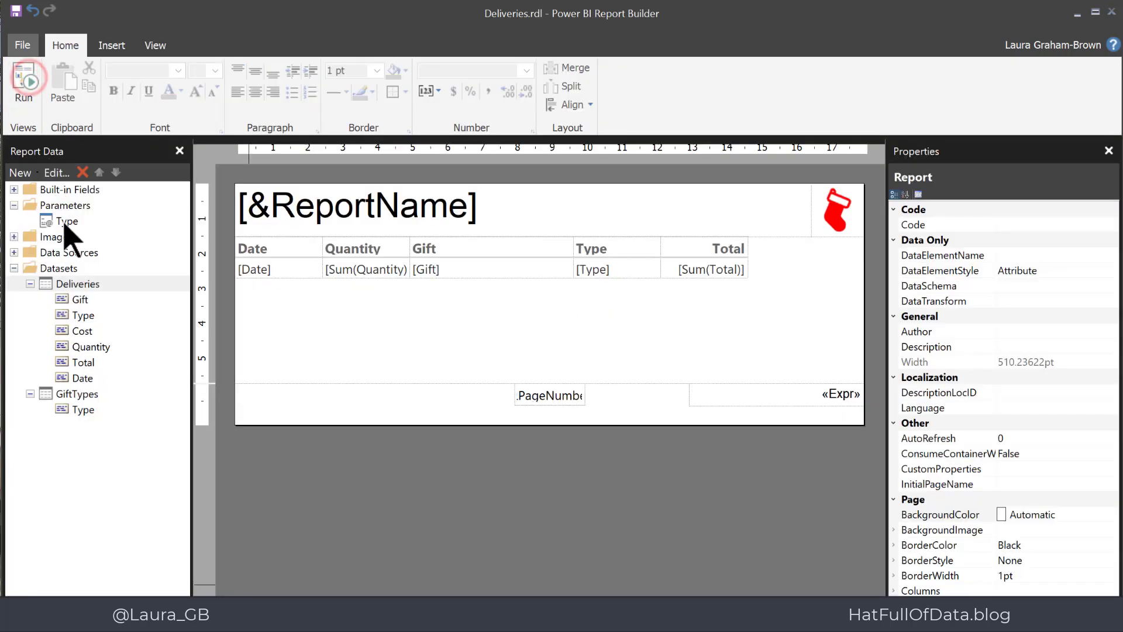
click(68, 221)
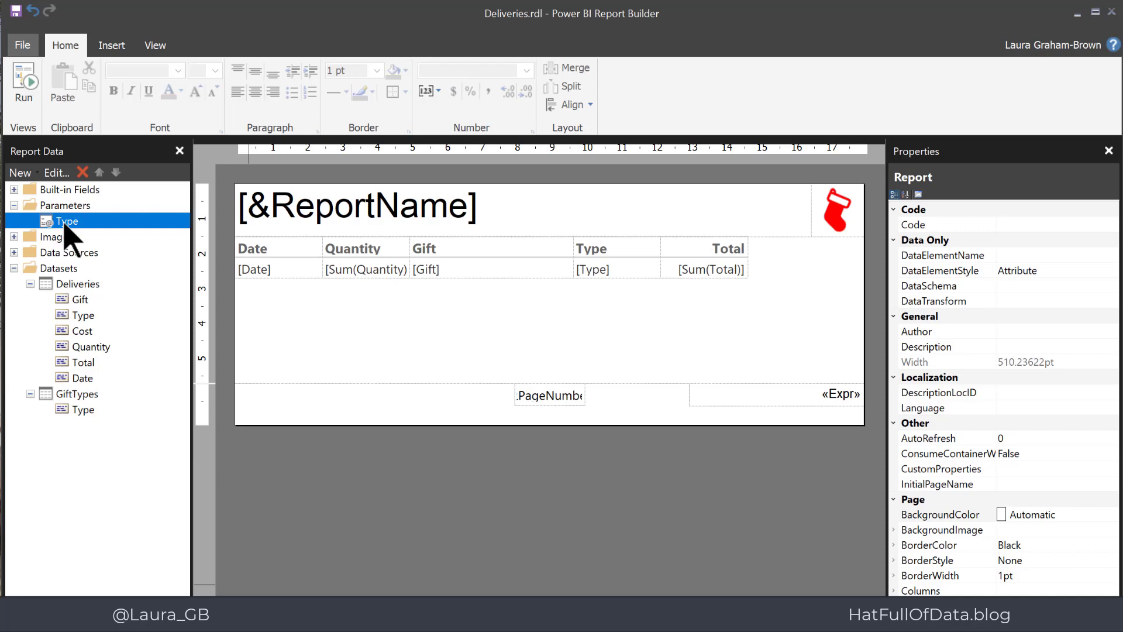
right_click(67, 221)
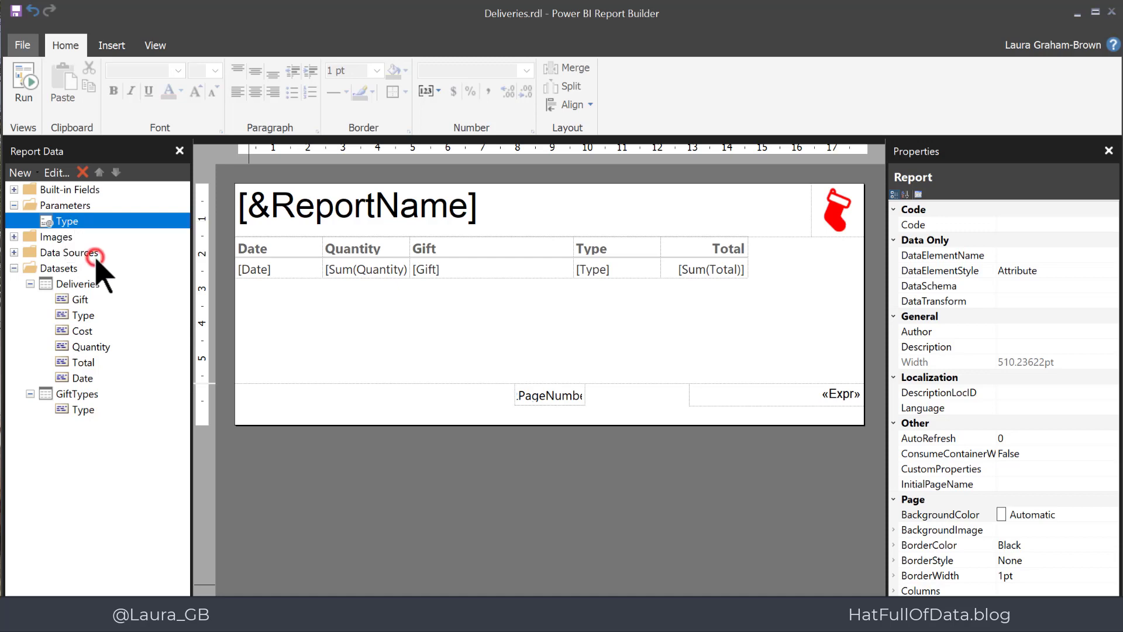
double_click(65, 221)
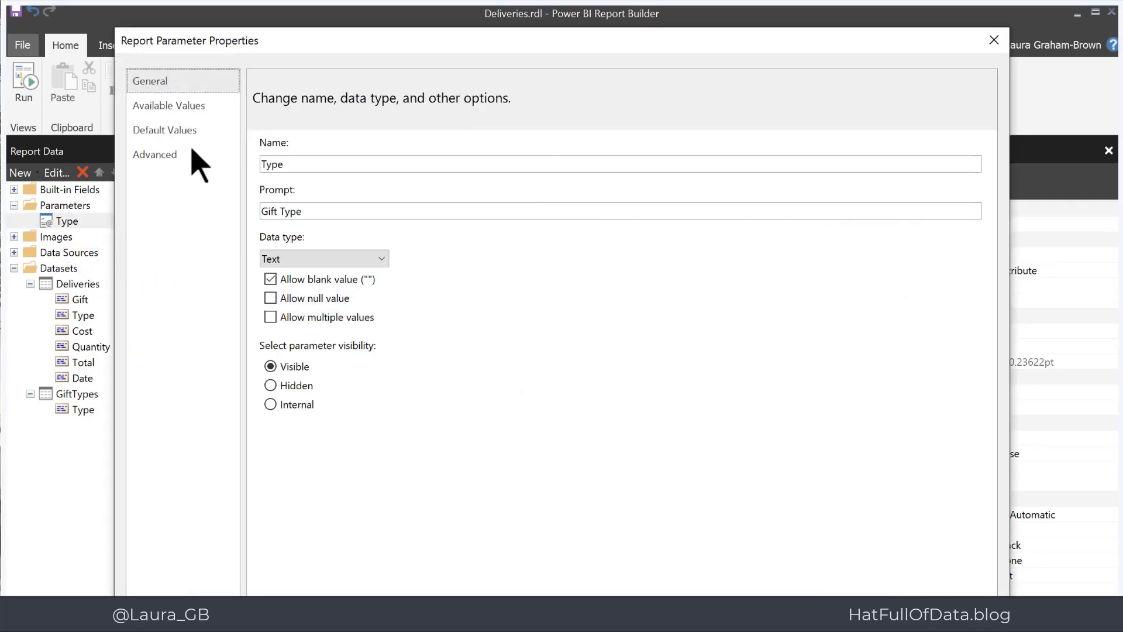
- Specify a default value of All for the Type parameter
click(165, 130)
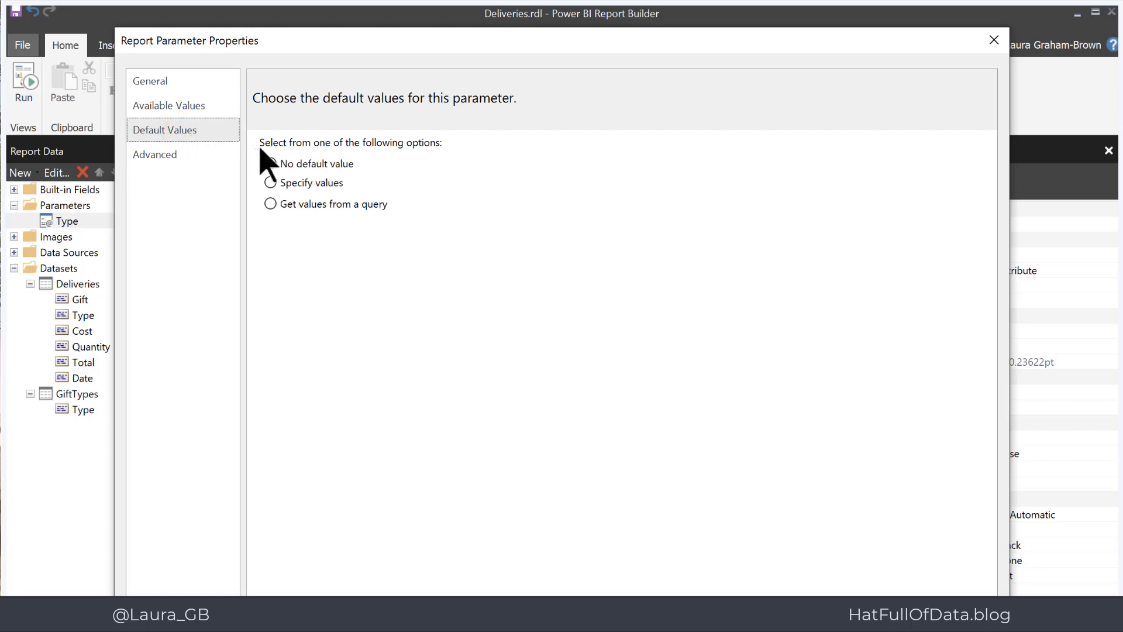
click(270, 182)
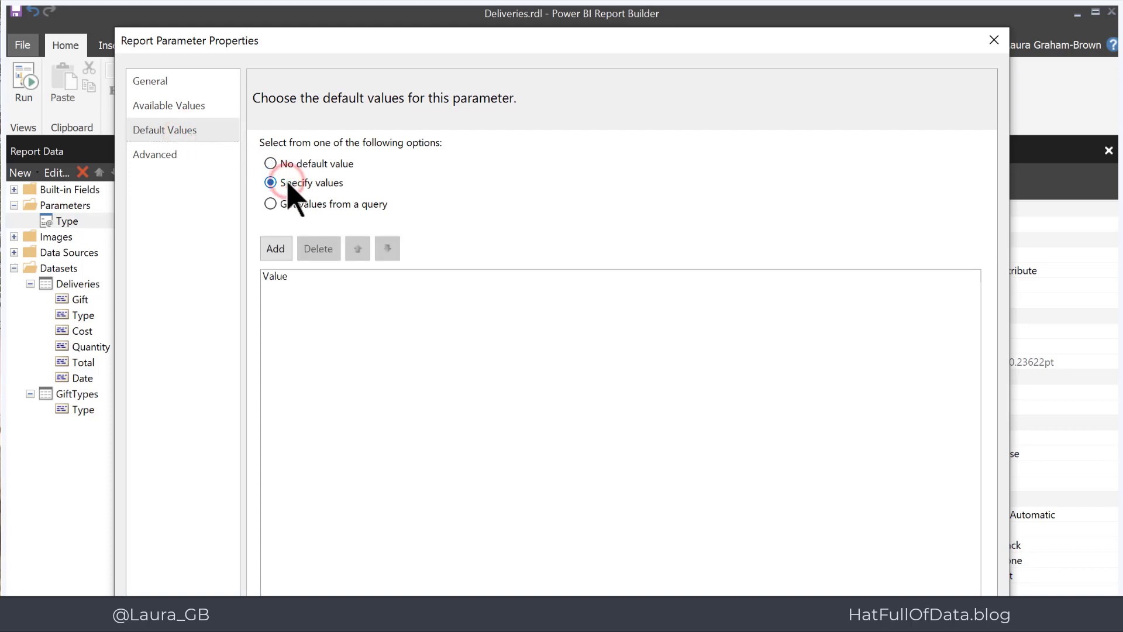
click(275, 248)
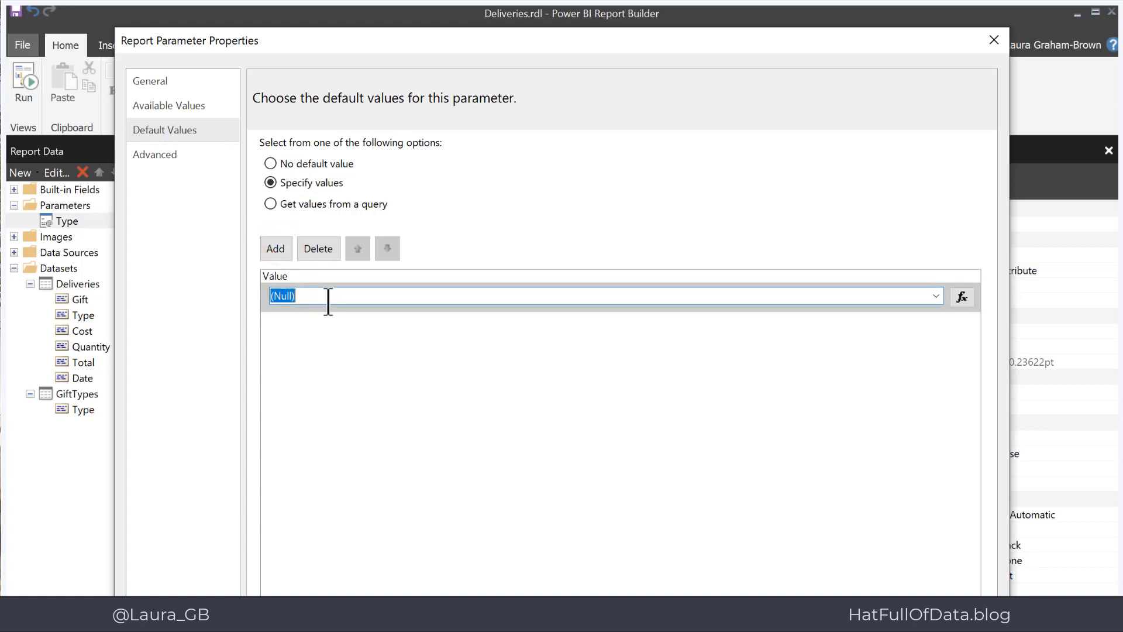
key(Delete)
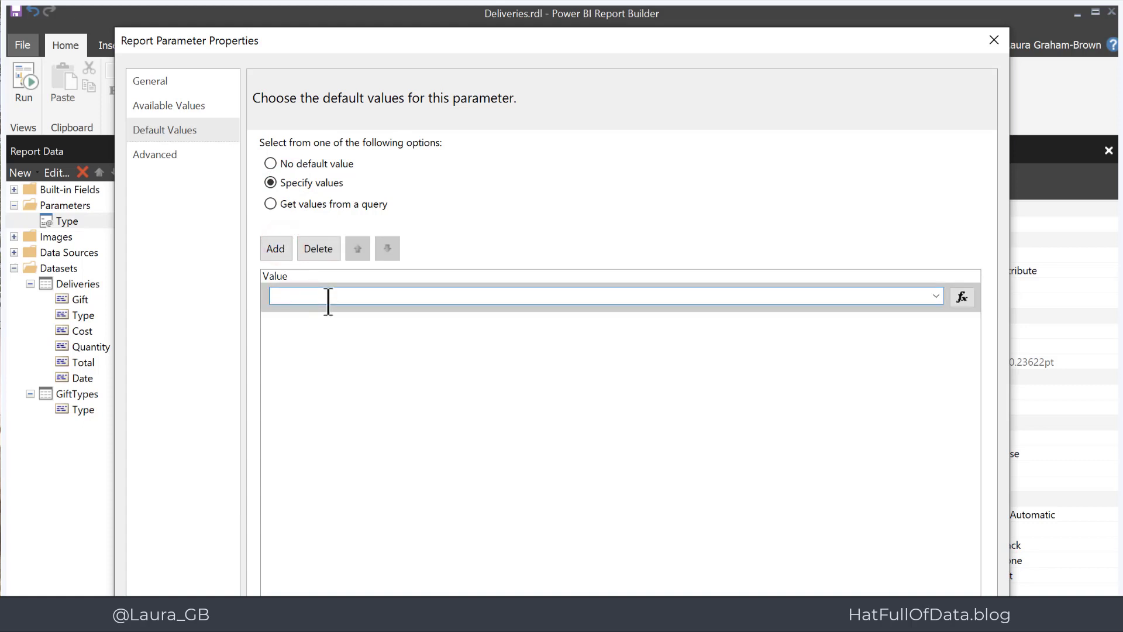
text(All)
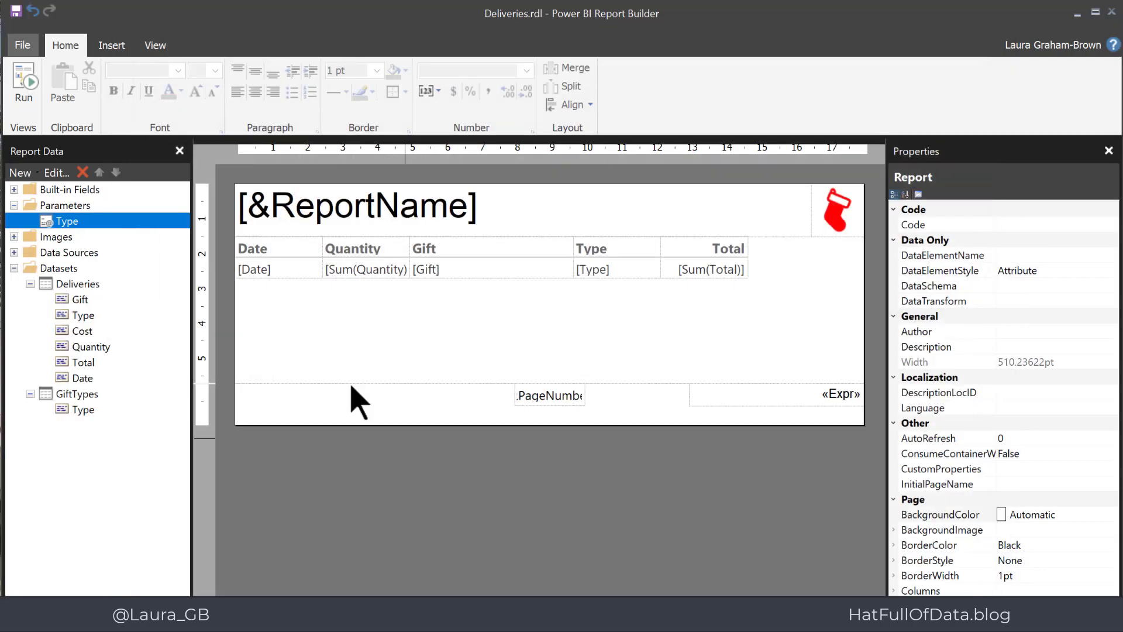
- Run the report and confirm it renders immediately with Gift Type defaulting to All
click(23, 82)
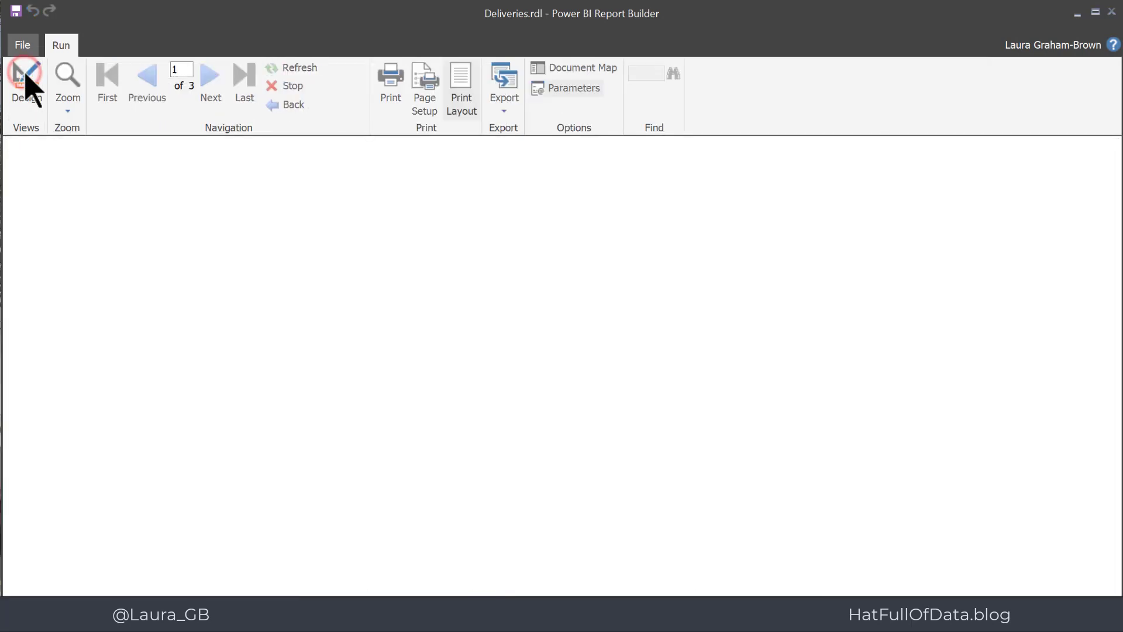
click(27, 78)
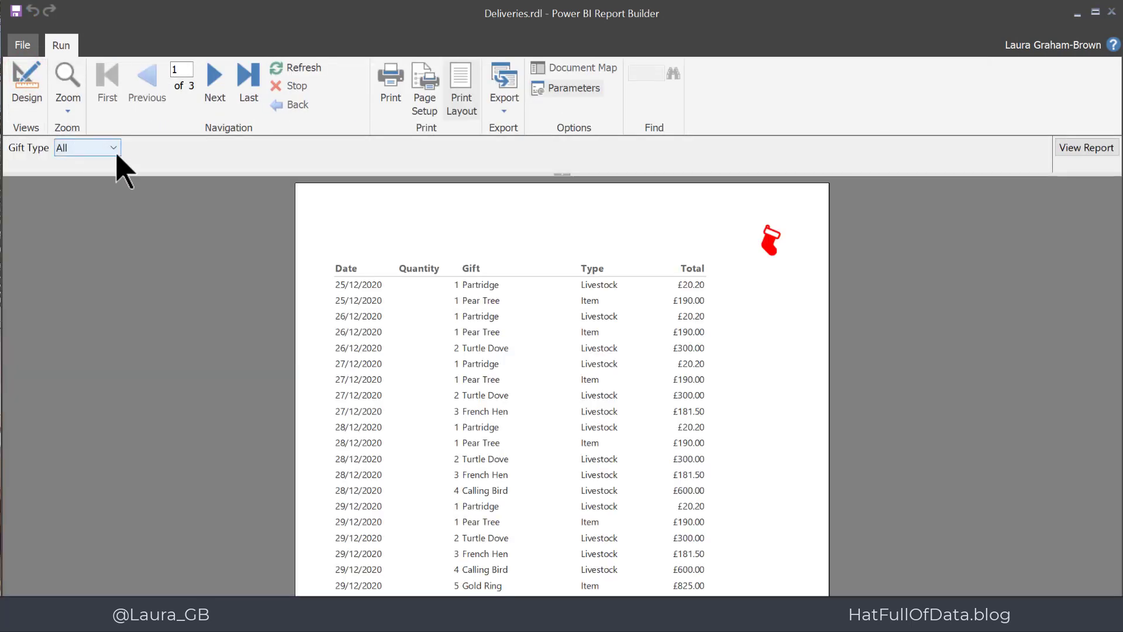
click(112, 148)
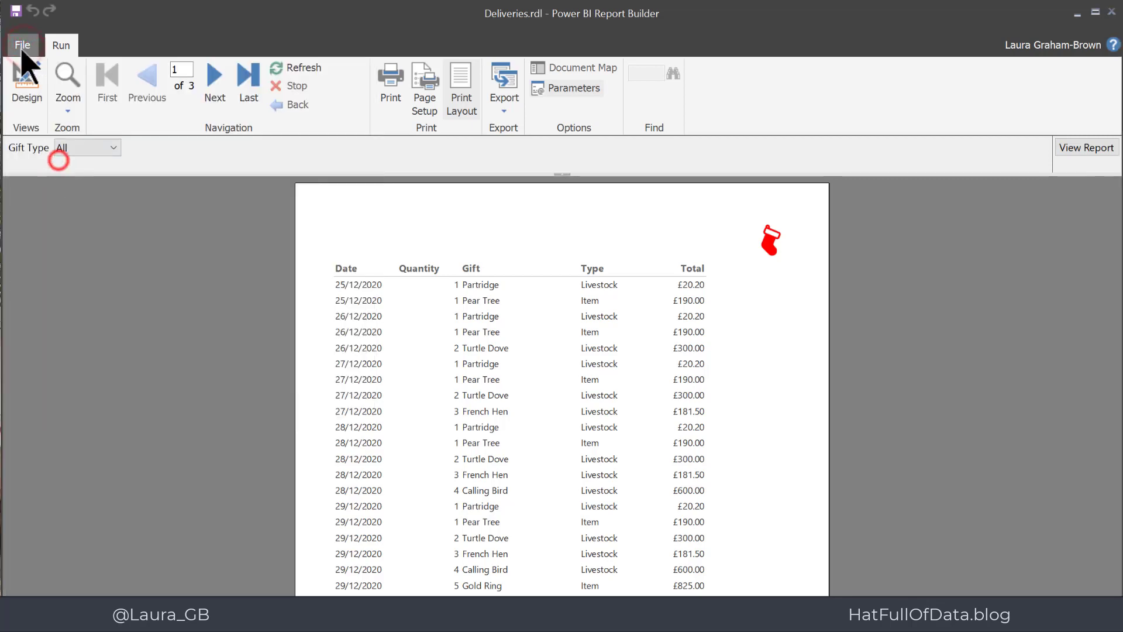
- Save the Deliveries report over the existing one in the Laura GB Power BI workspace
click(22, 45)
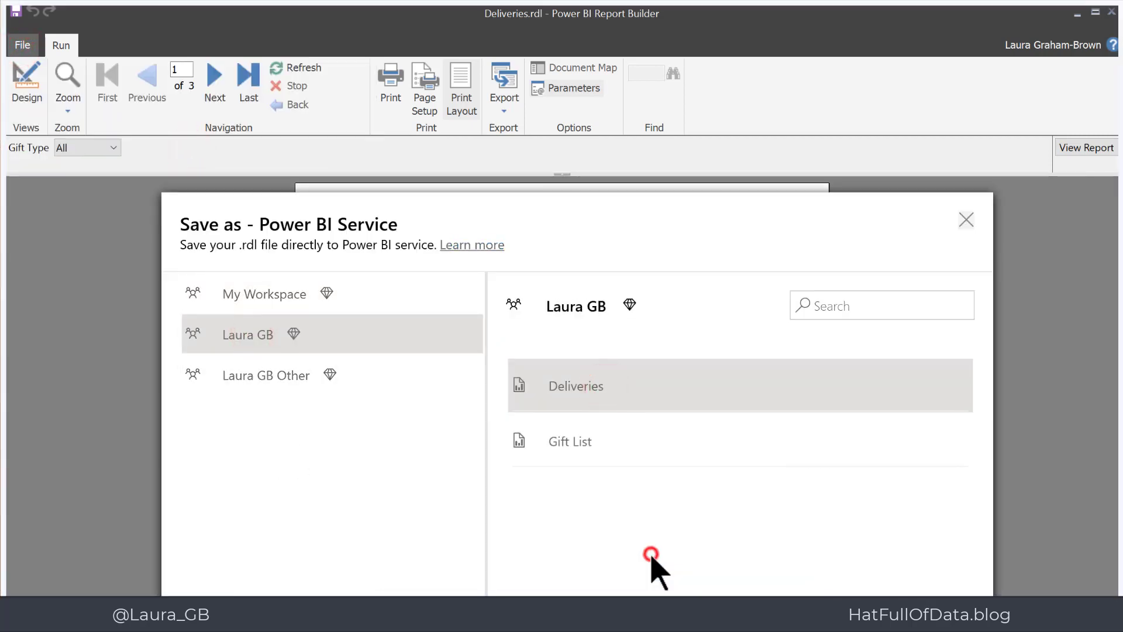
click(965, 220)
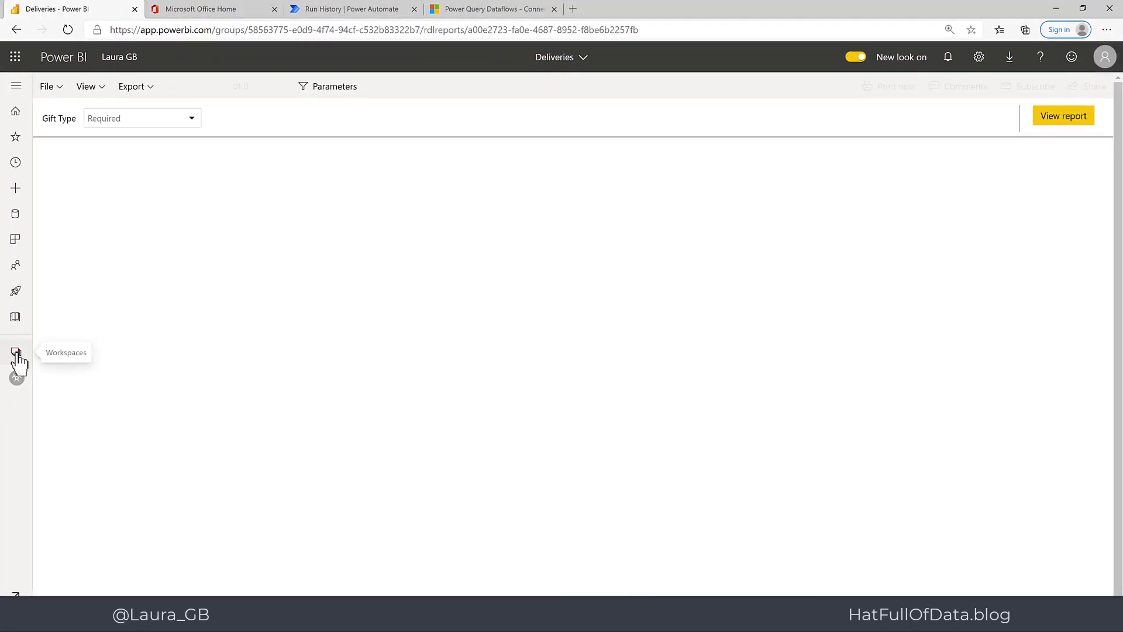
- Reopen the published Deliveries report from the Laura GB workspace, showing Livestock deliveries
click(15, 352)
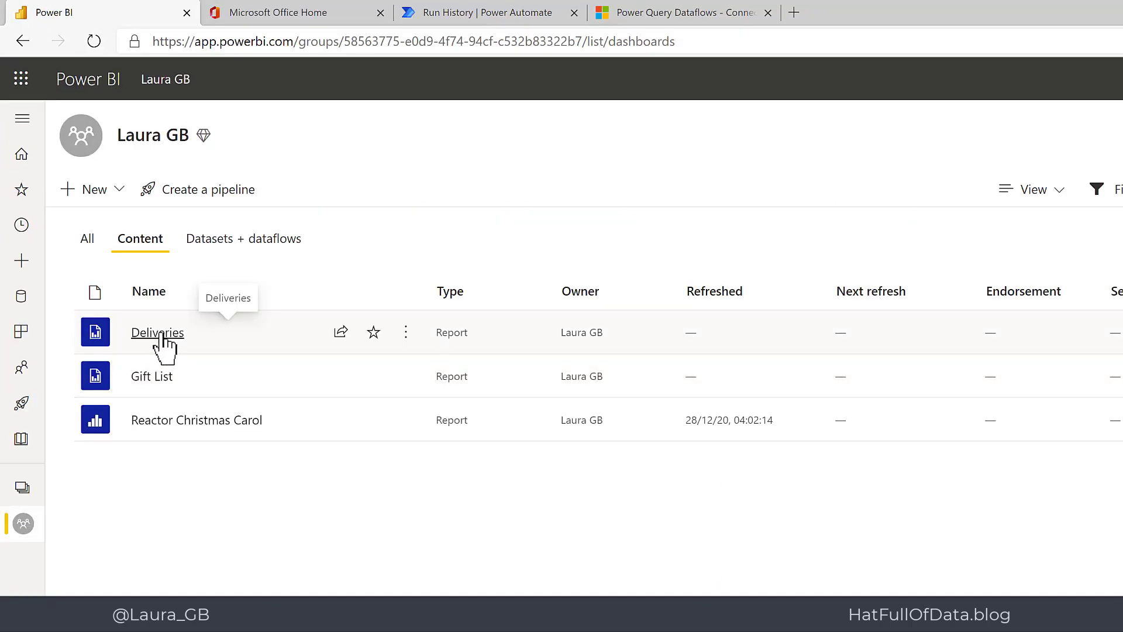
click(155, 331)
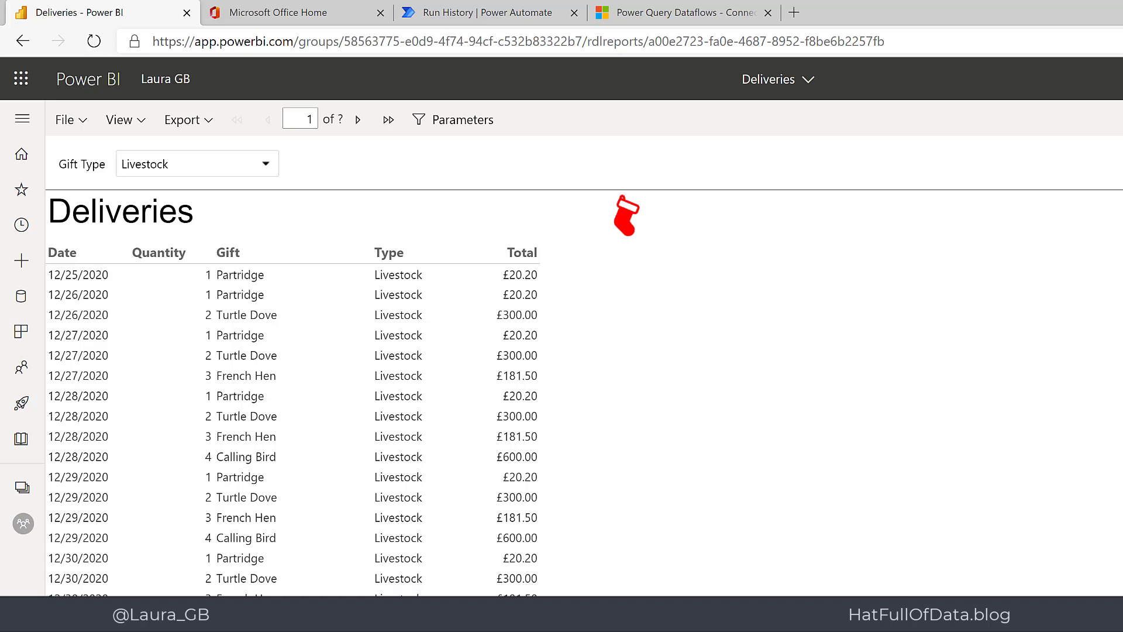
mouse_move(314, 209)
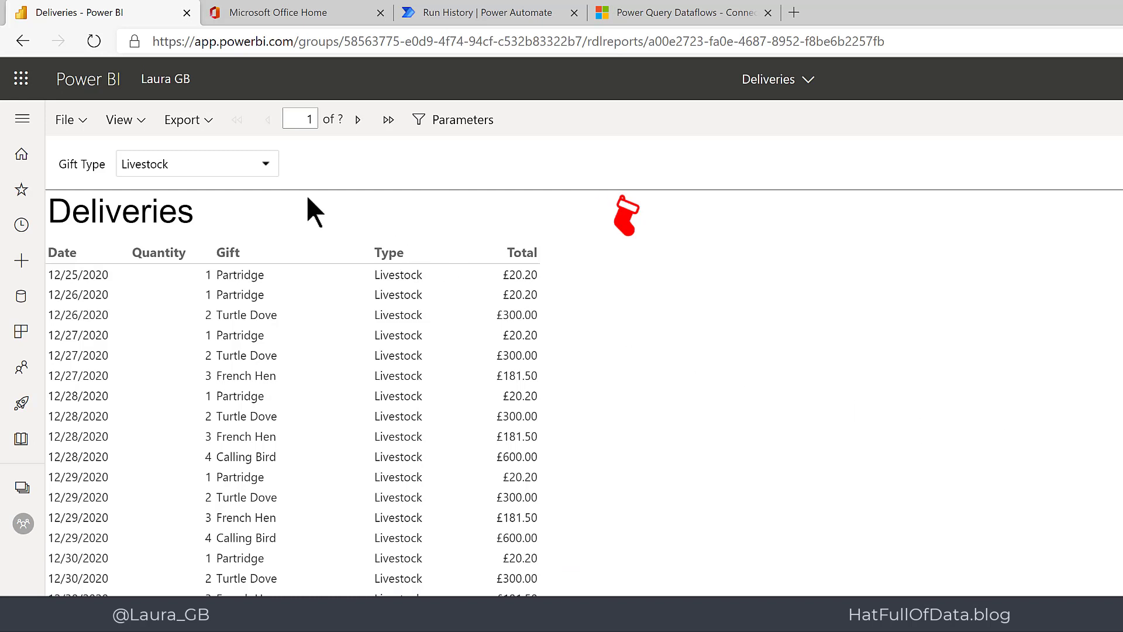